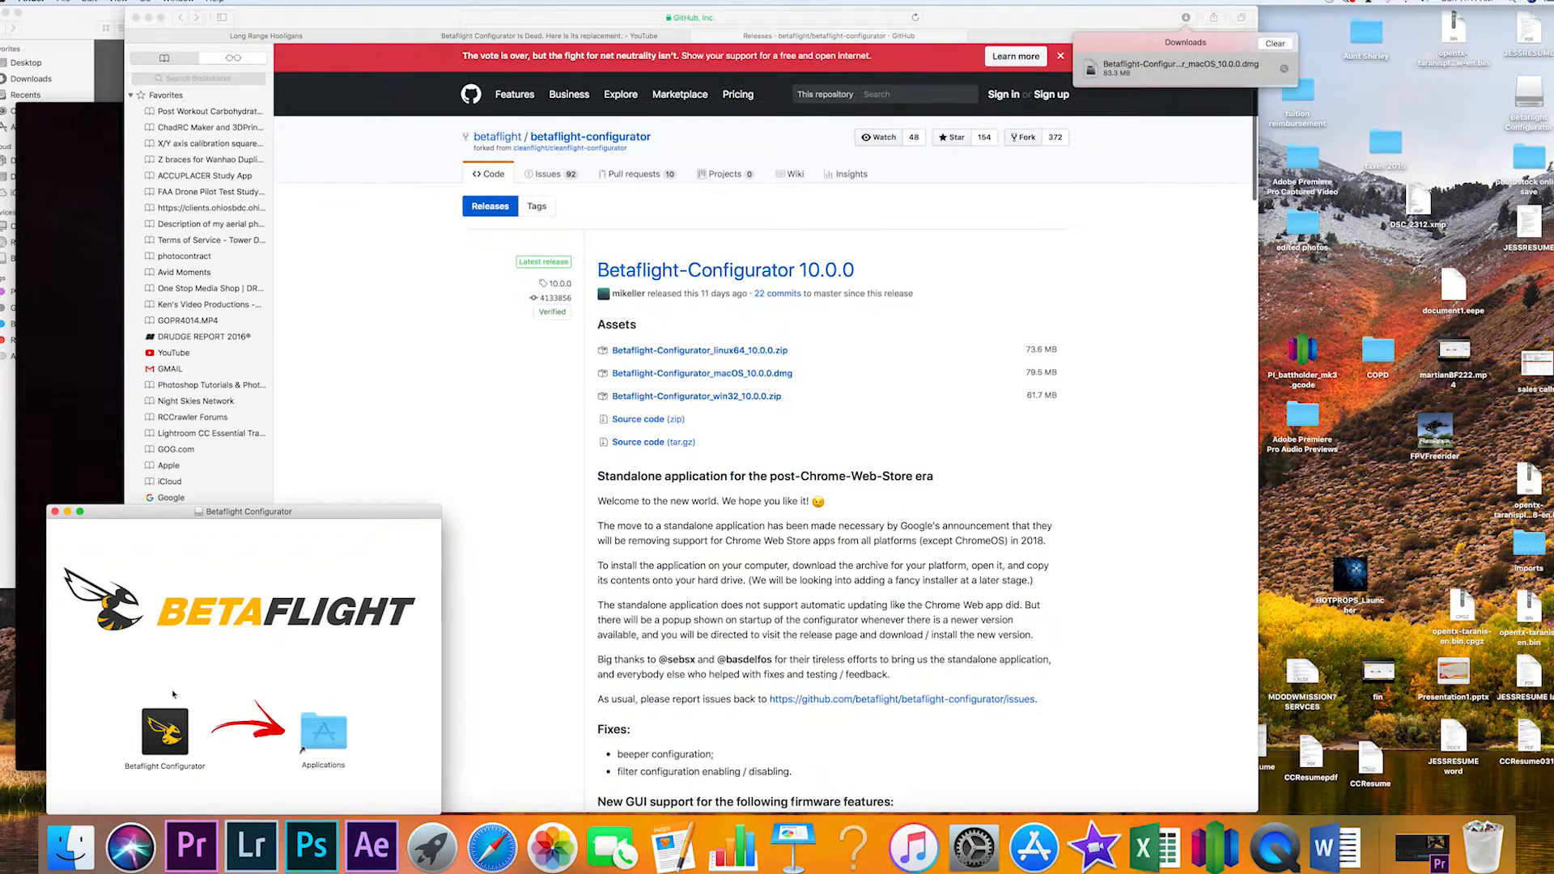
Step: Open the Applications folder from the mounted Betaflight Configurator DMG window
{"action": "left_click", "coordinate": [164, 728]}
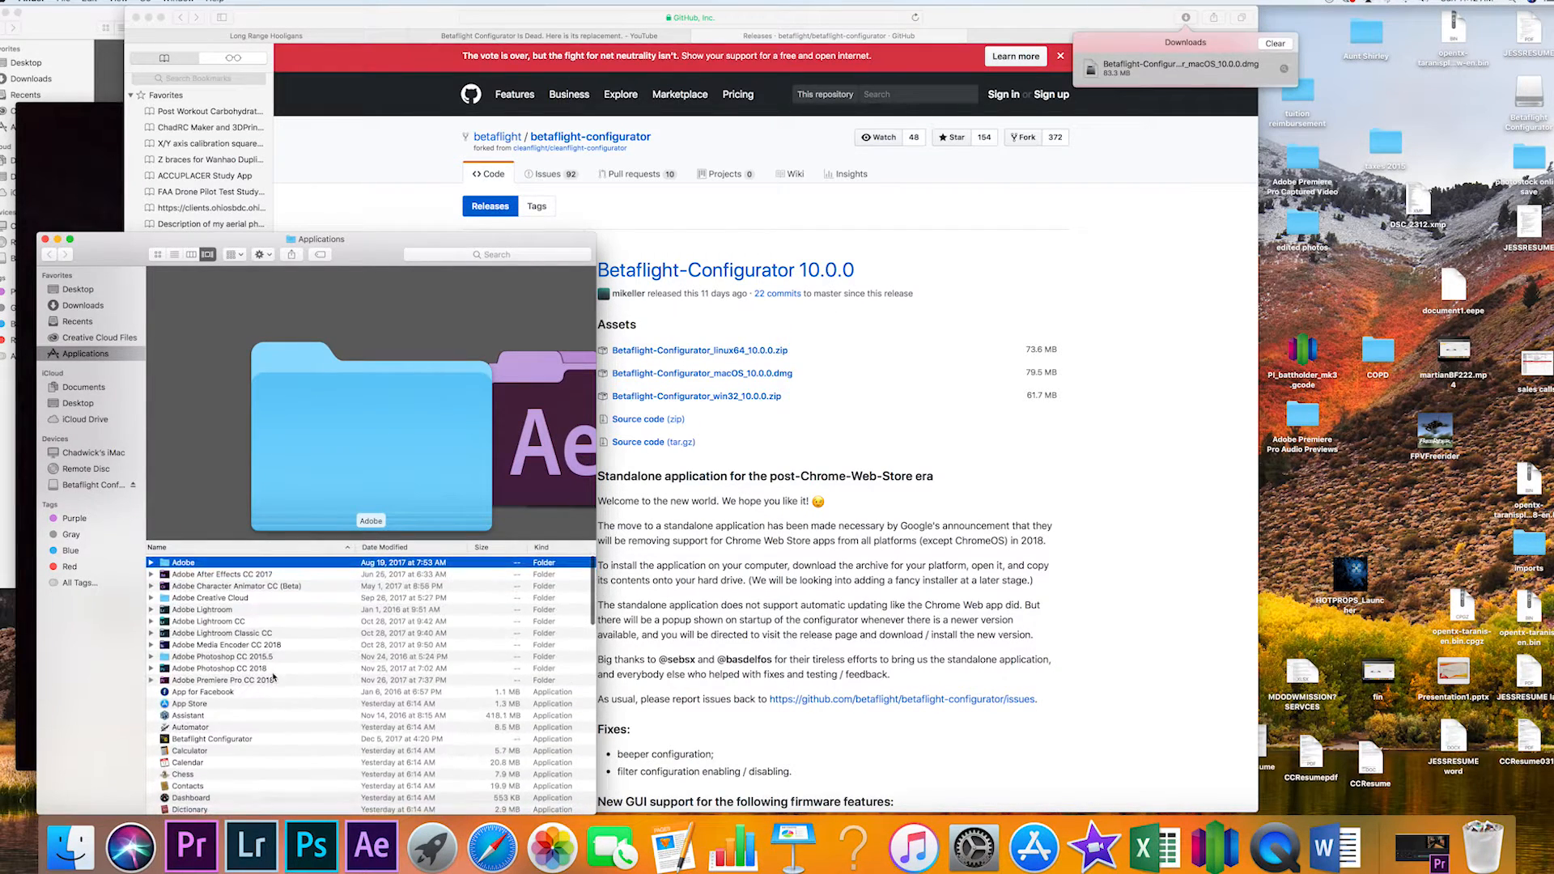
Step: Try launching Betaflight Configurator from Applications and dismiss the unidentified-developer warning
{"action": "scroll", "scroll_direction": "down", "scroll_amount": 3}
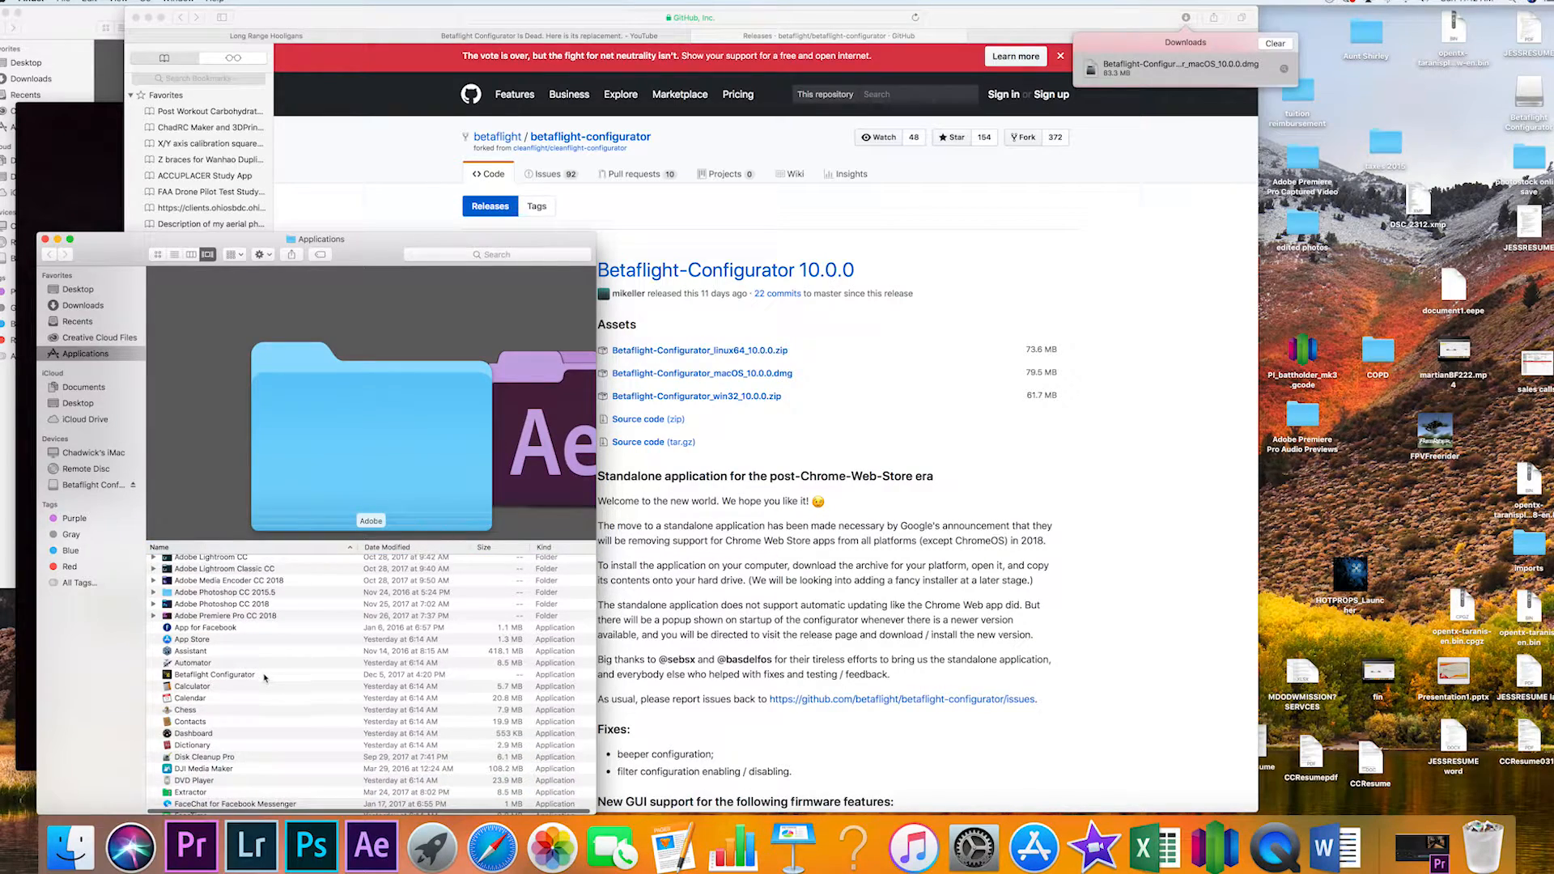
{"action": "left_click", "coordinate": [213, 675]}
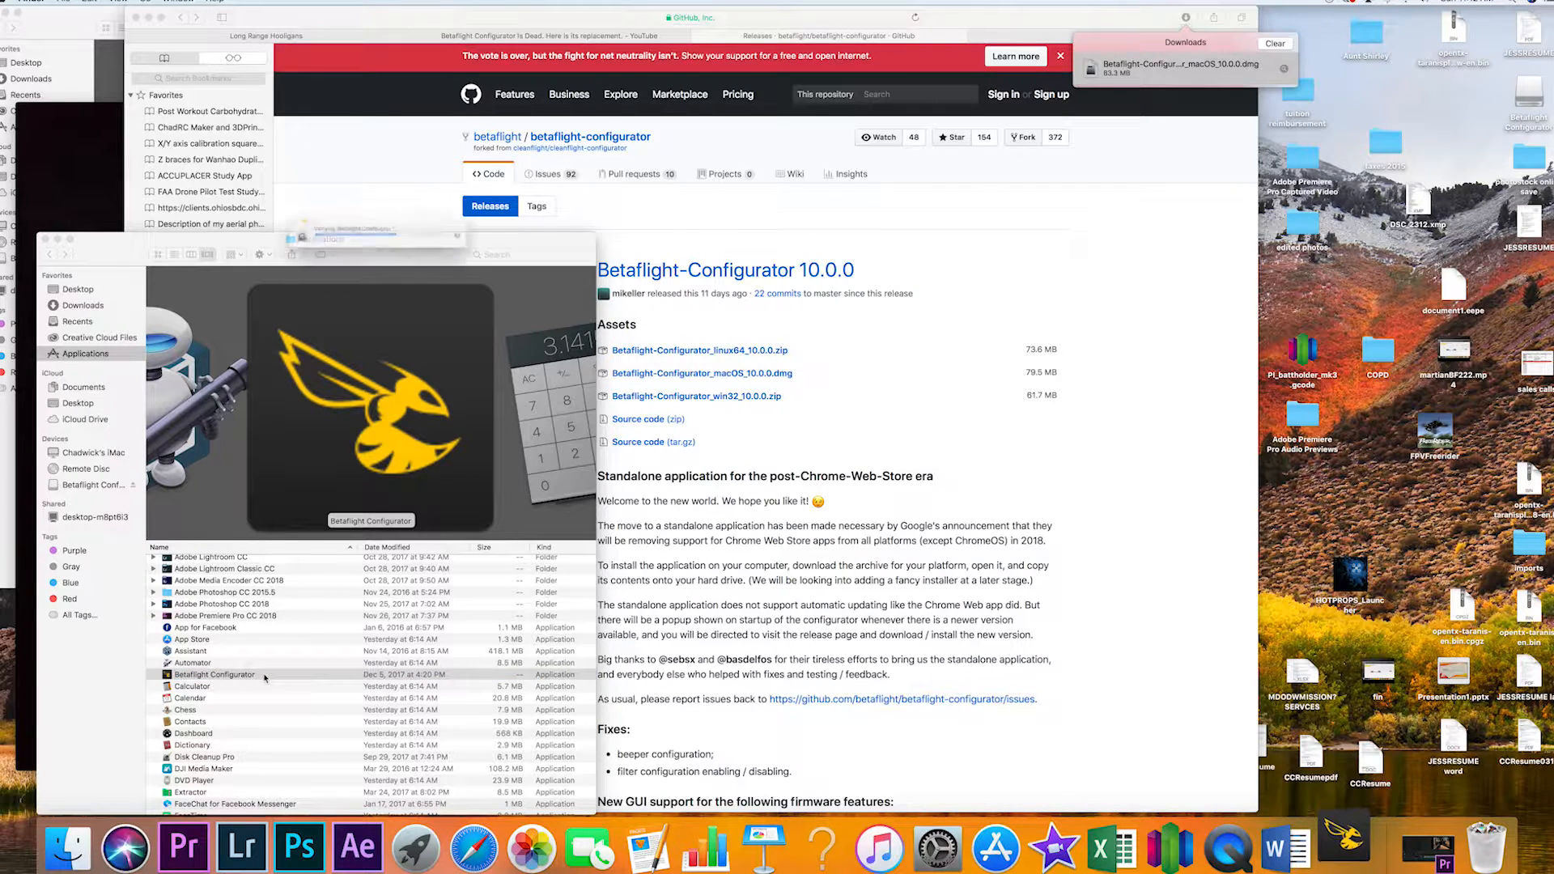
{"action": "double_click", "coordinate": [213, 674]}
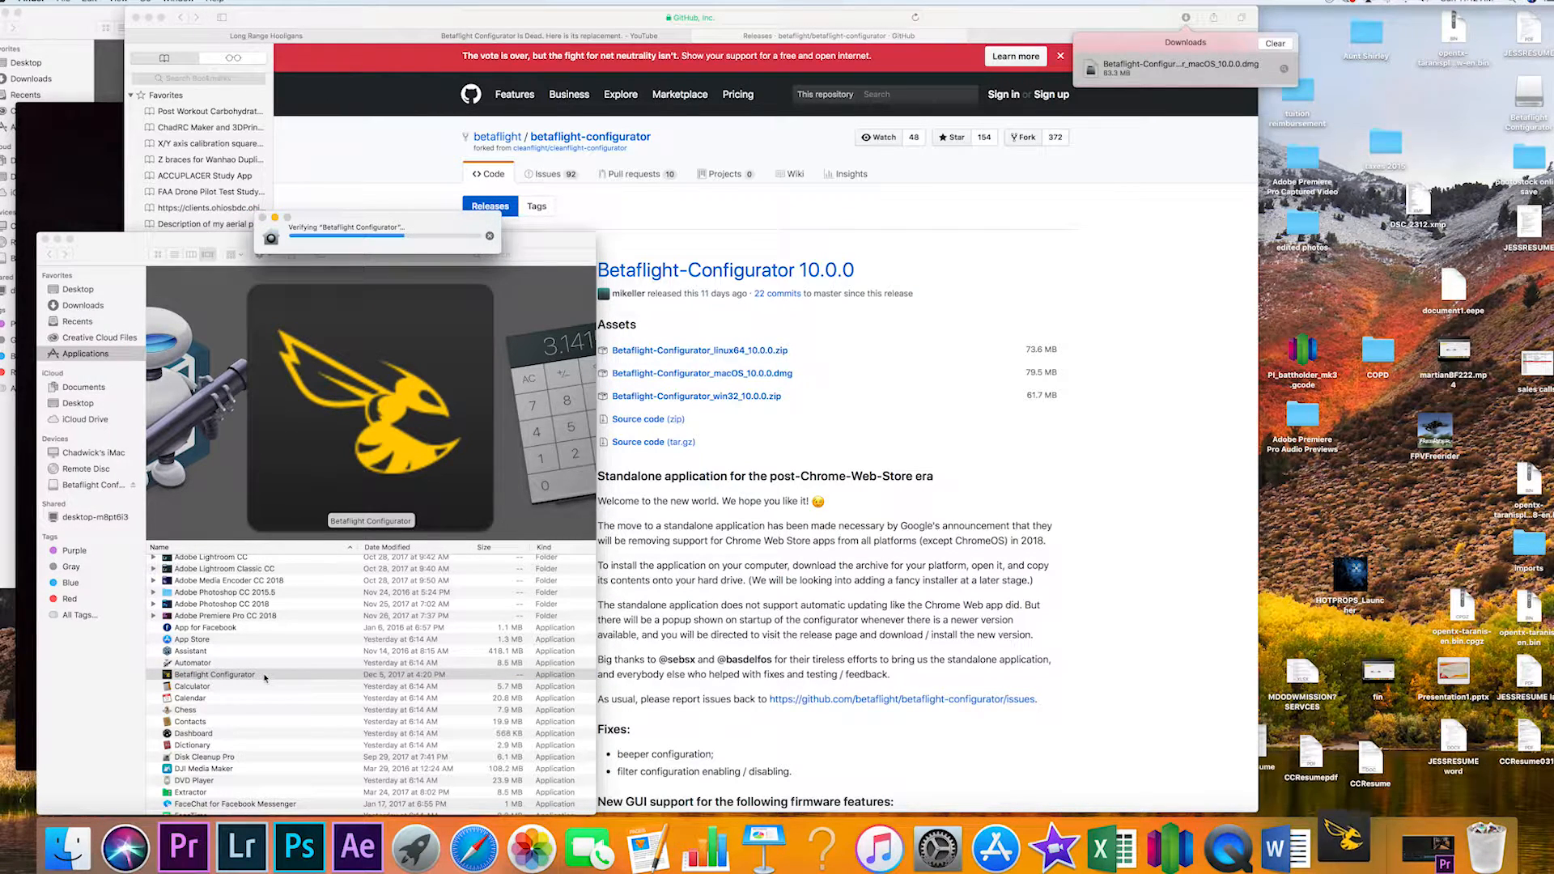
{"action": "double_click", "coordinate": [213, 675]}
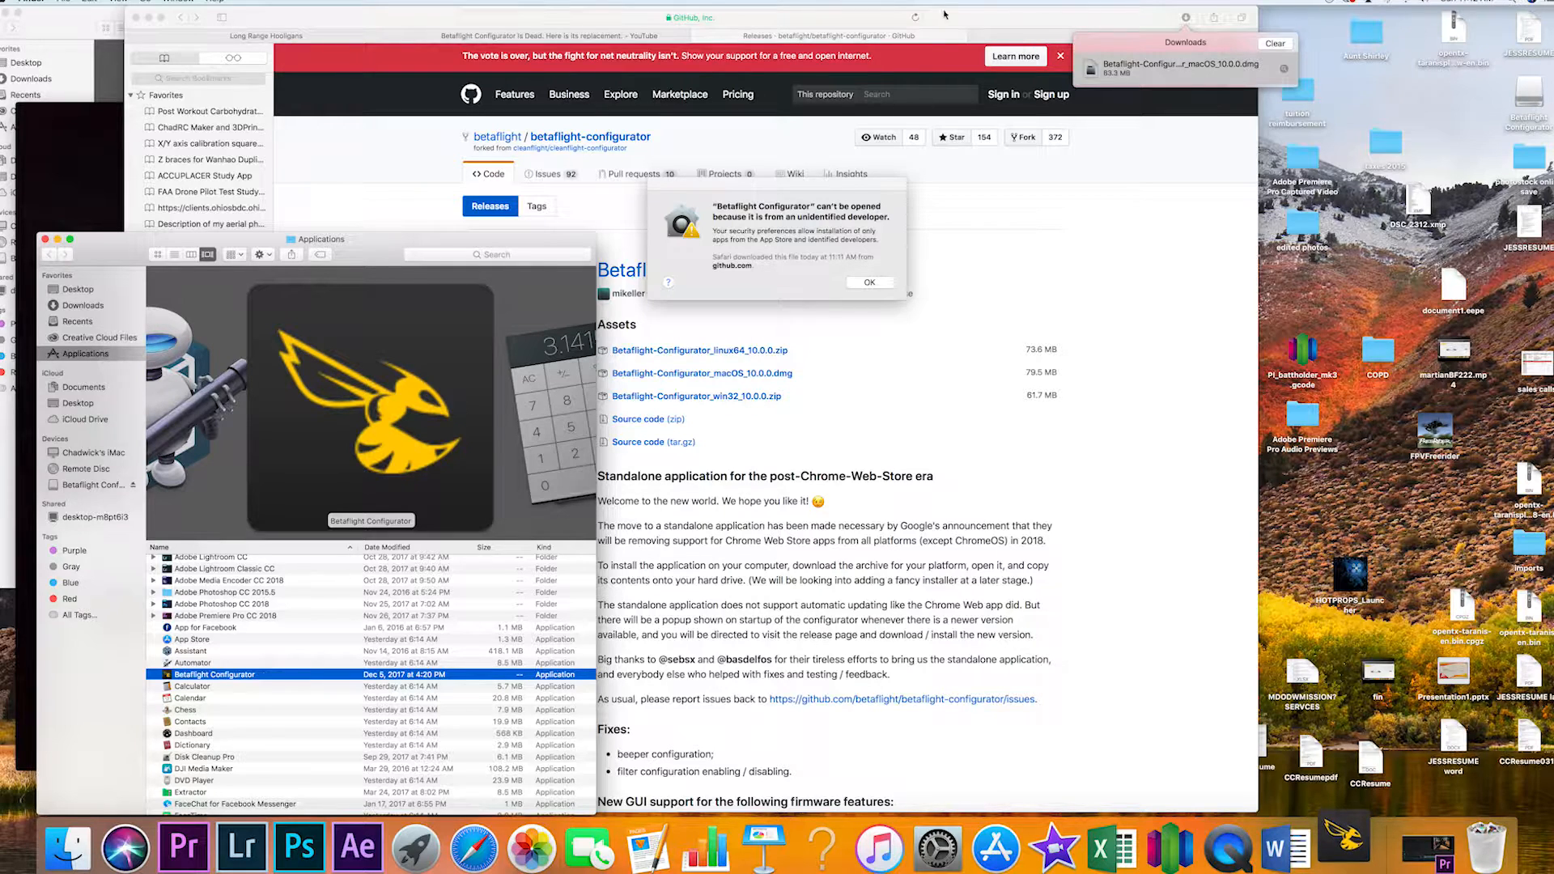
{"action": "left_click", "coordinate": [869, 283]}
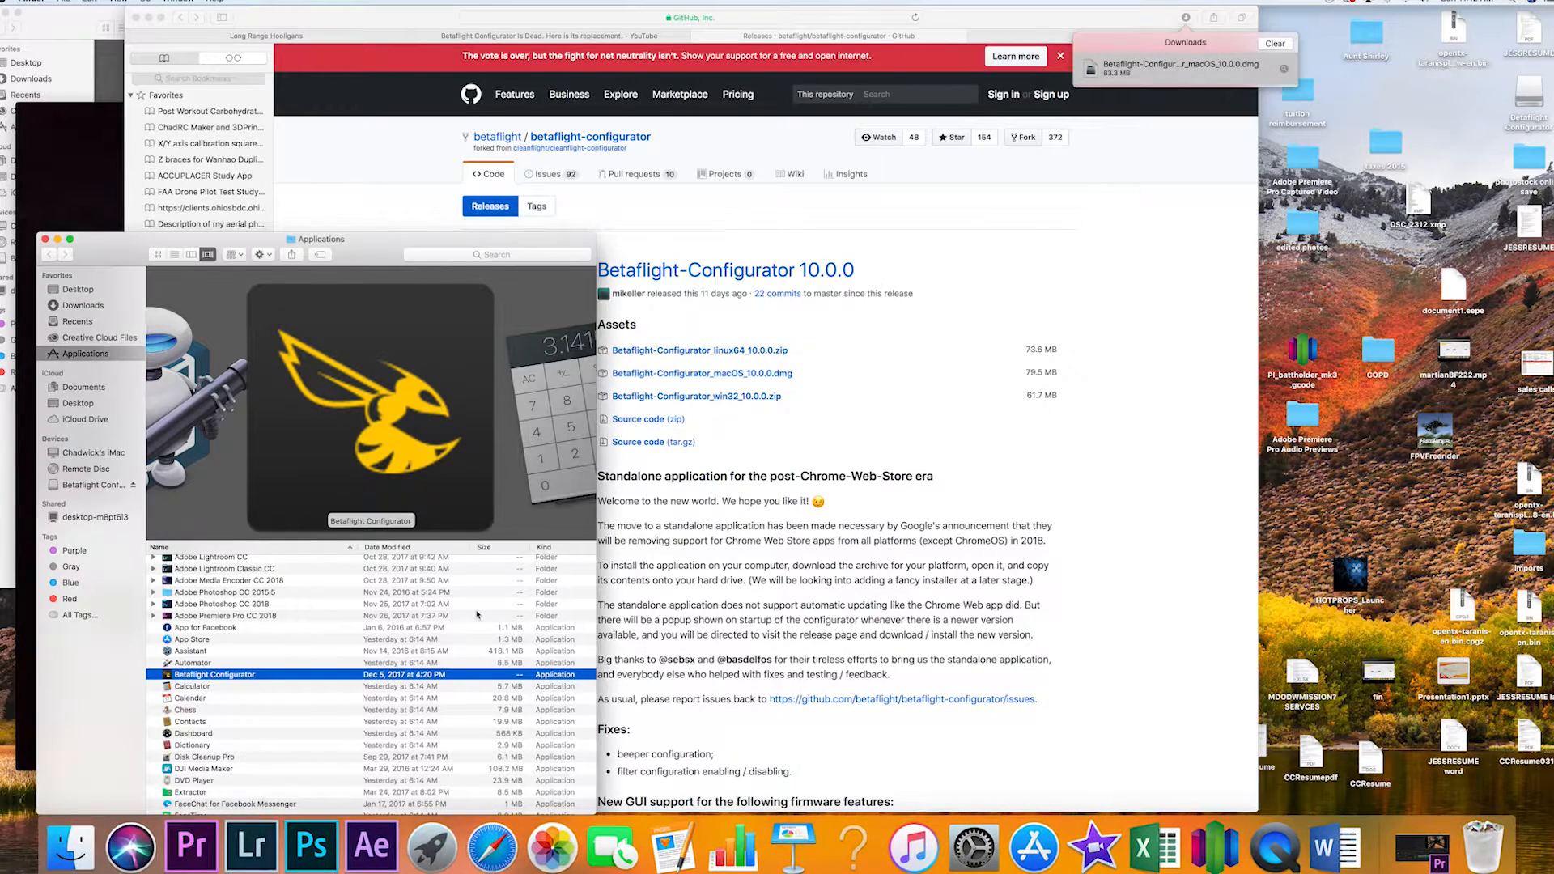
Step: Open Betaflight Configurator via its context menu and confirm the unidentified-developer prompt
{"action": "right_click", "coordinate": [208, 675]}
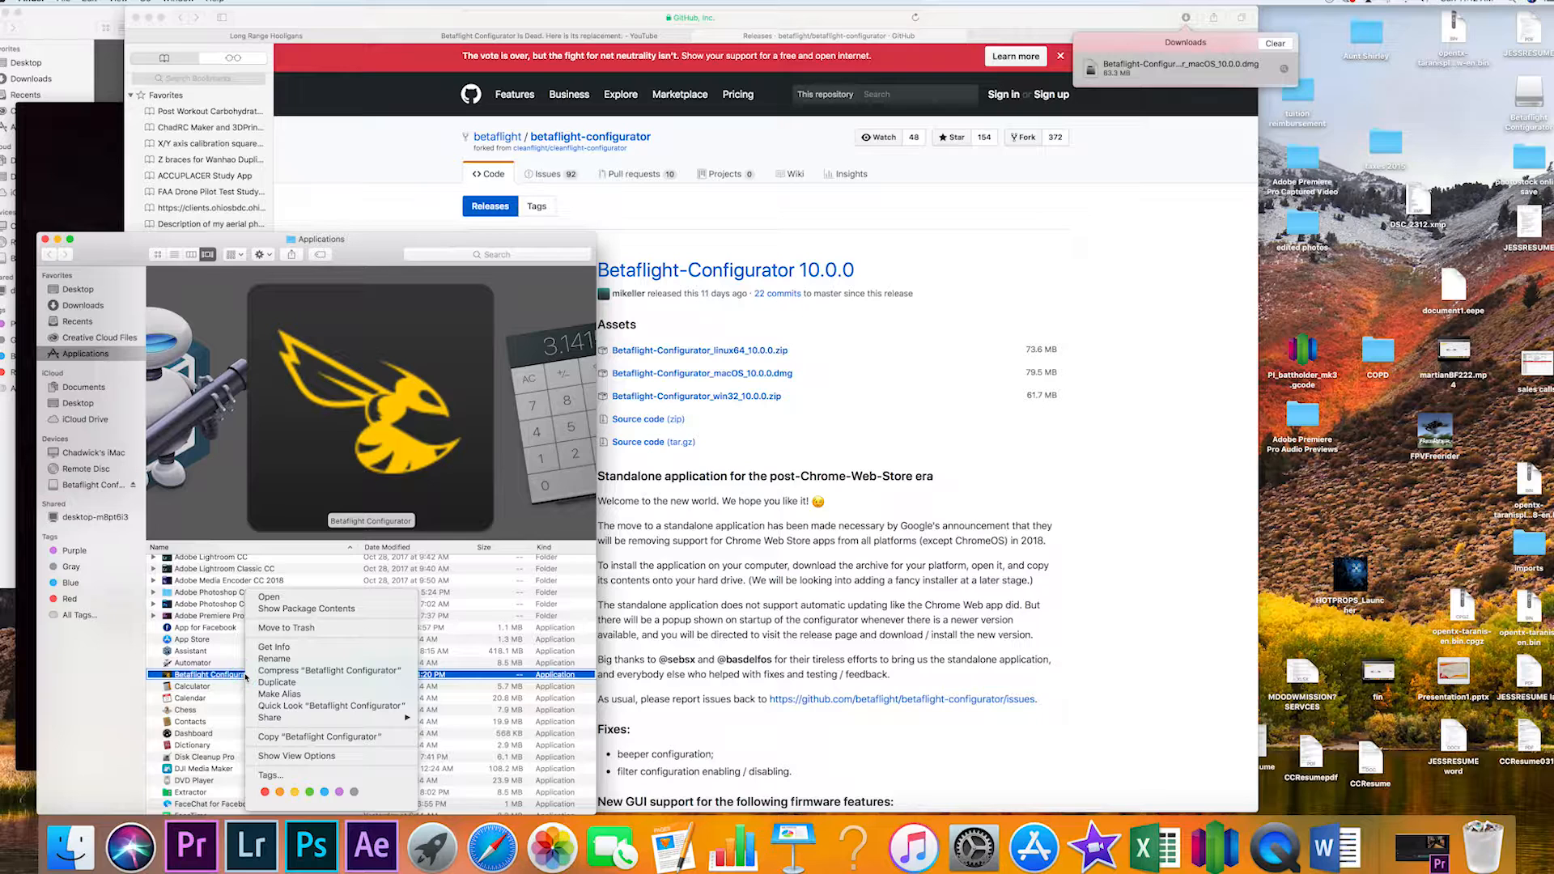
{"action": "mouse_move", "coordinate": [274, 659]}
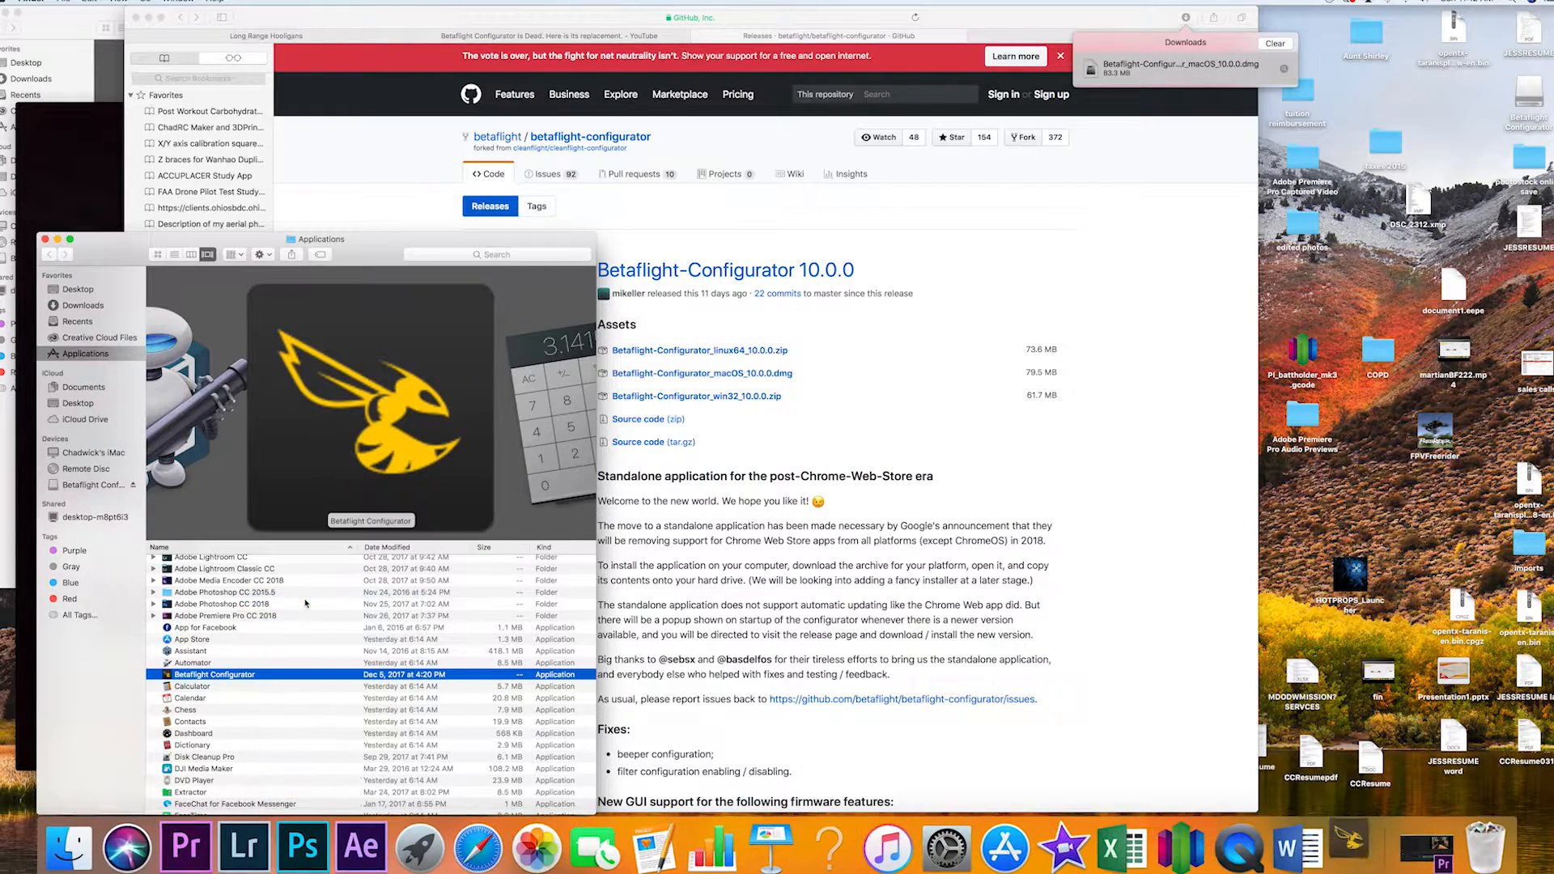
{"action": "double_click", "coordinate": [213, 675]}
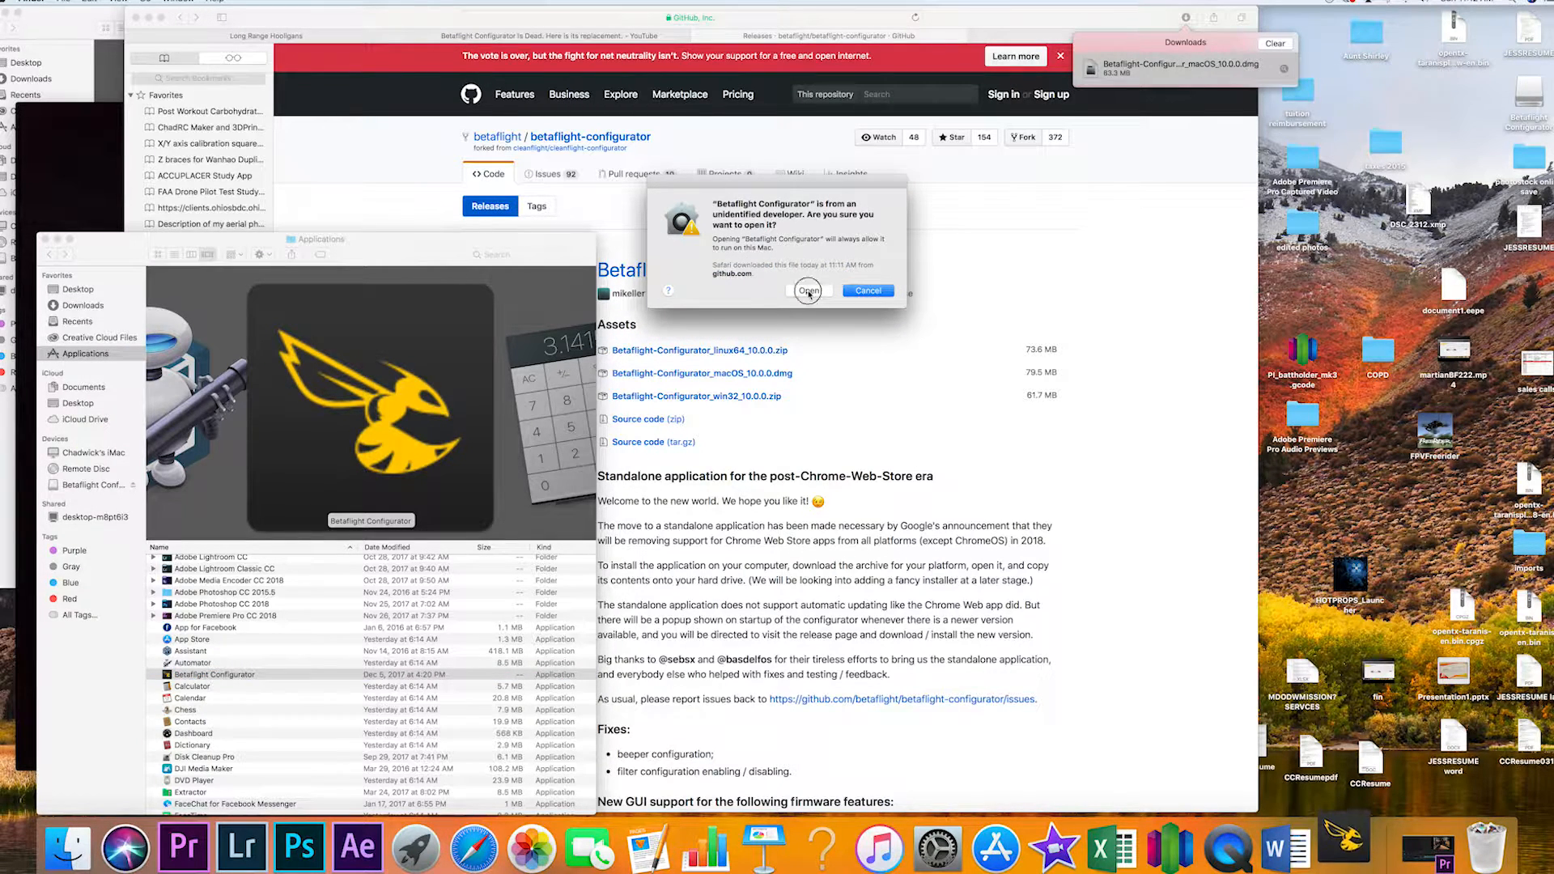
{"action": "left_click", "coordinate": [808, 291]}
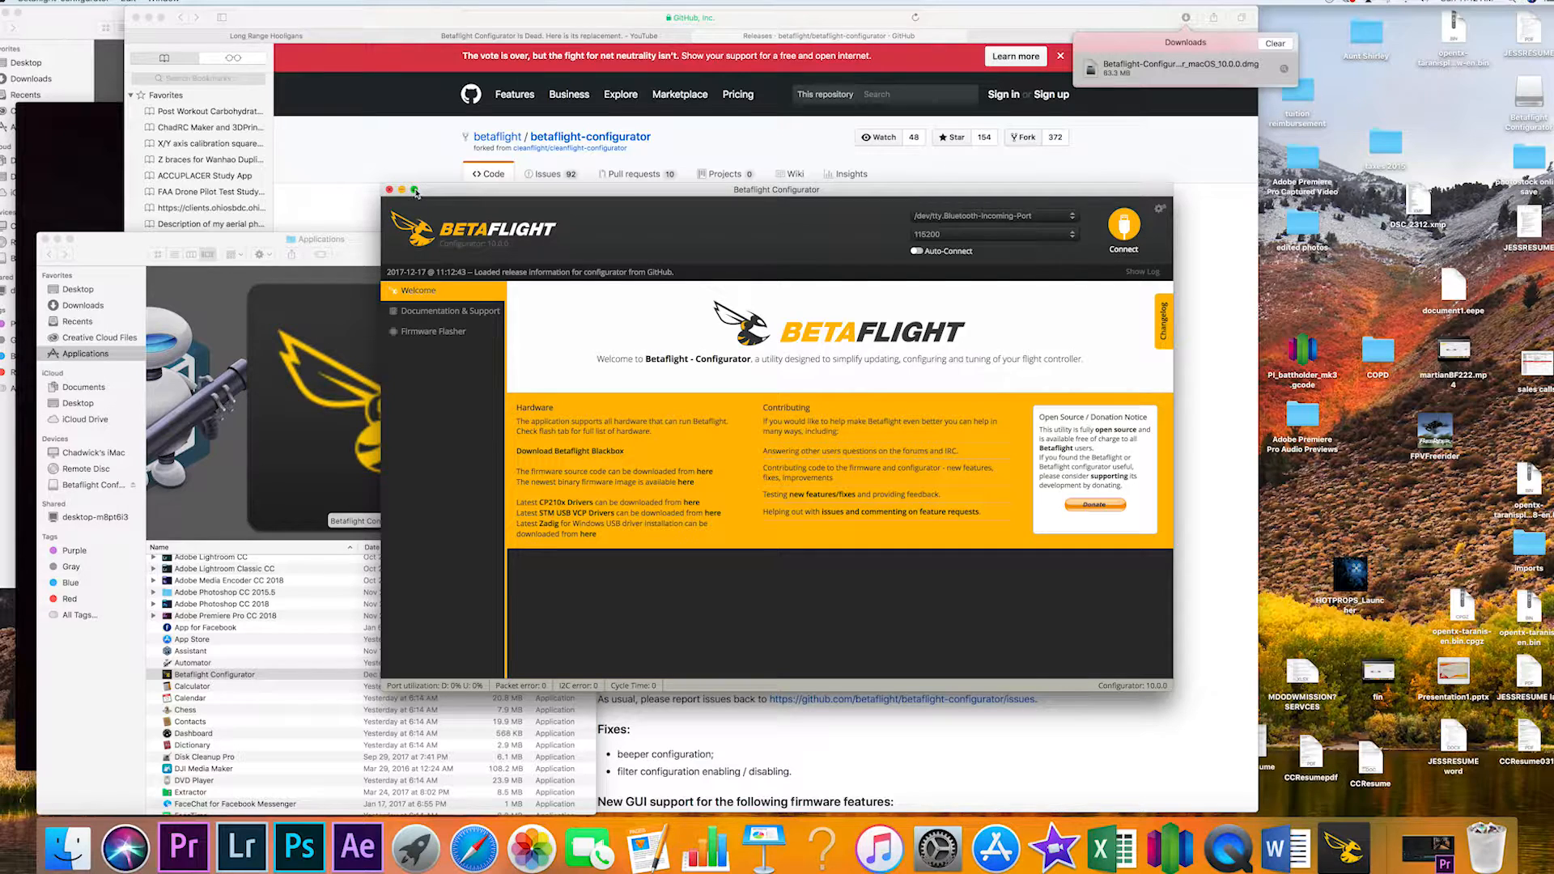
Step: Maximize the Betaflight Configurator window to fill the screen
{"action": "left_click", "coordinate": [416, 190]}
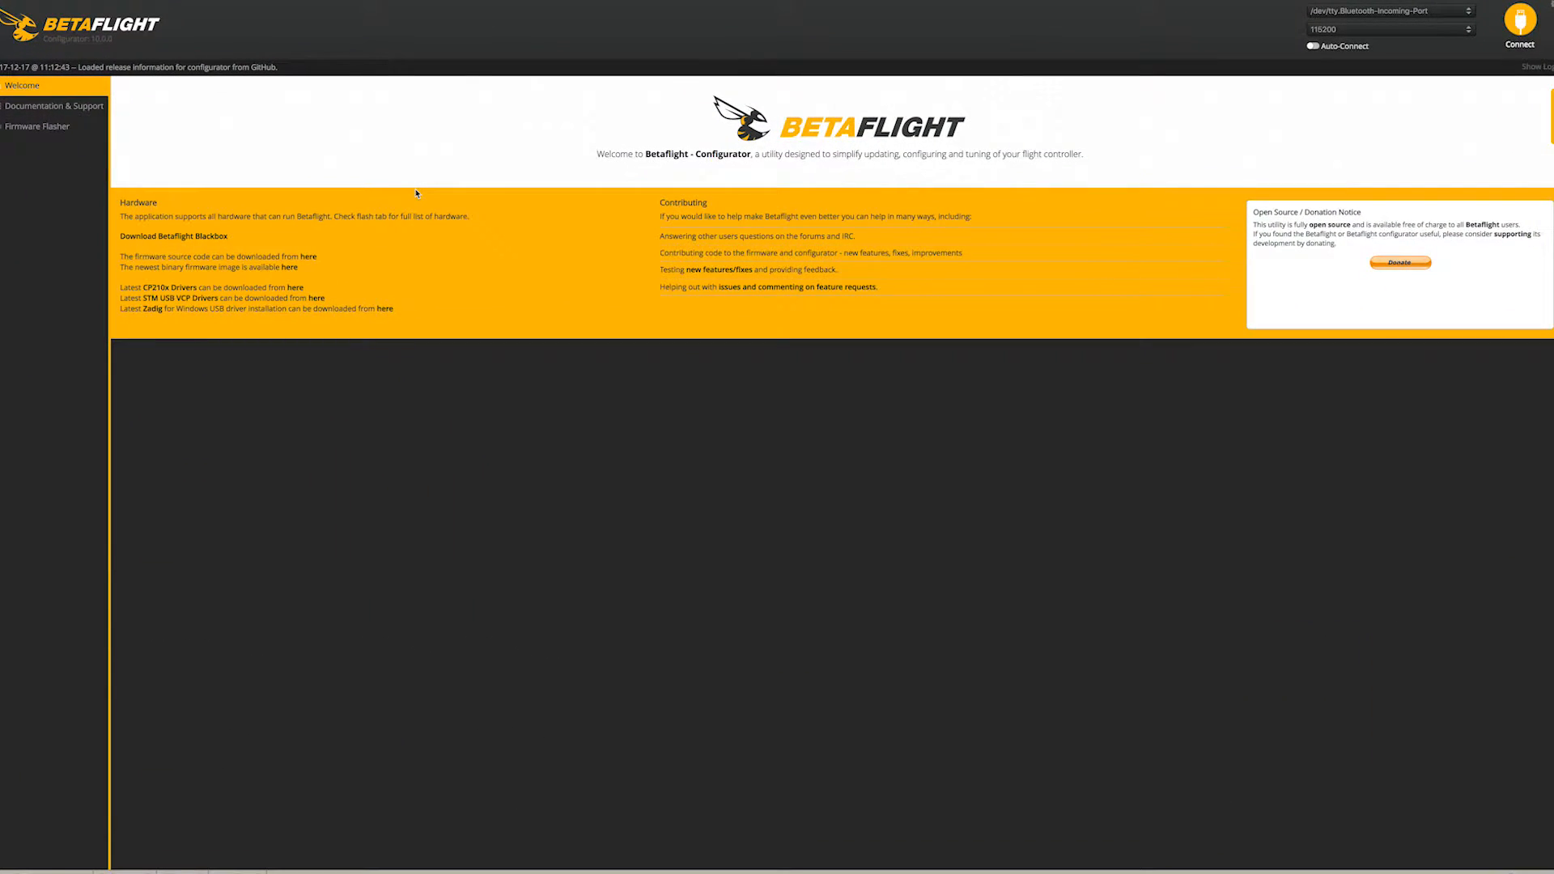
{"action": "mouse_move", "coordinate": [347, 459]}
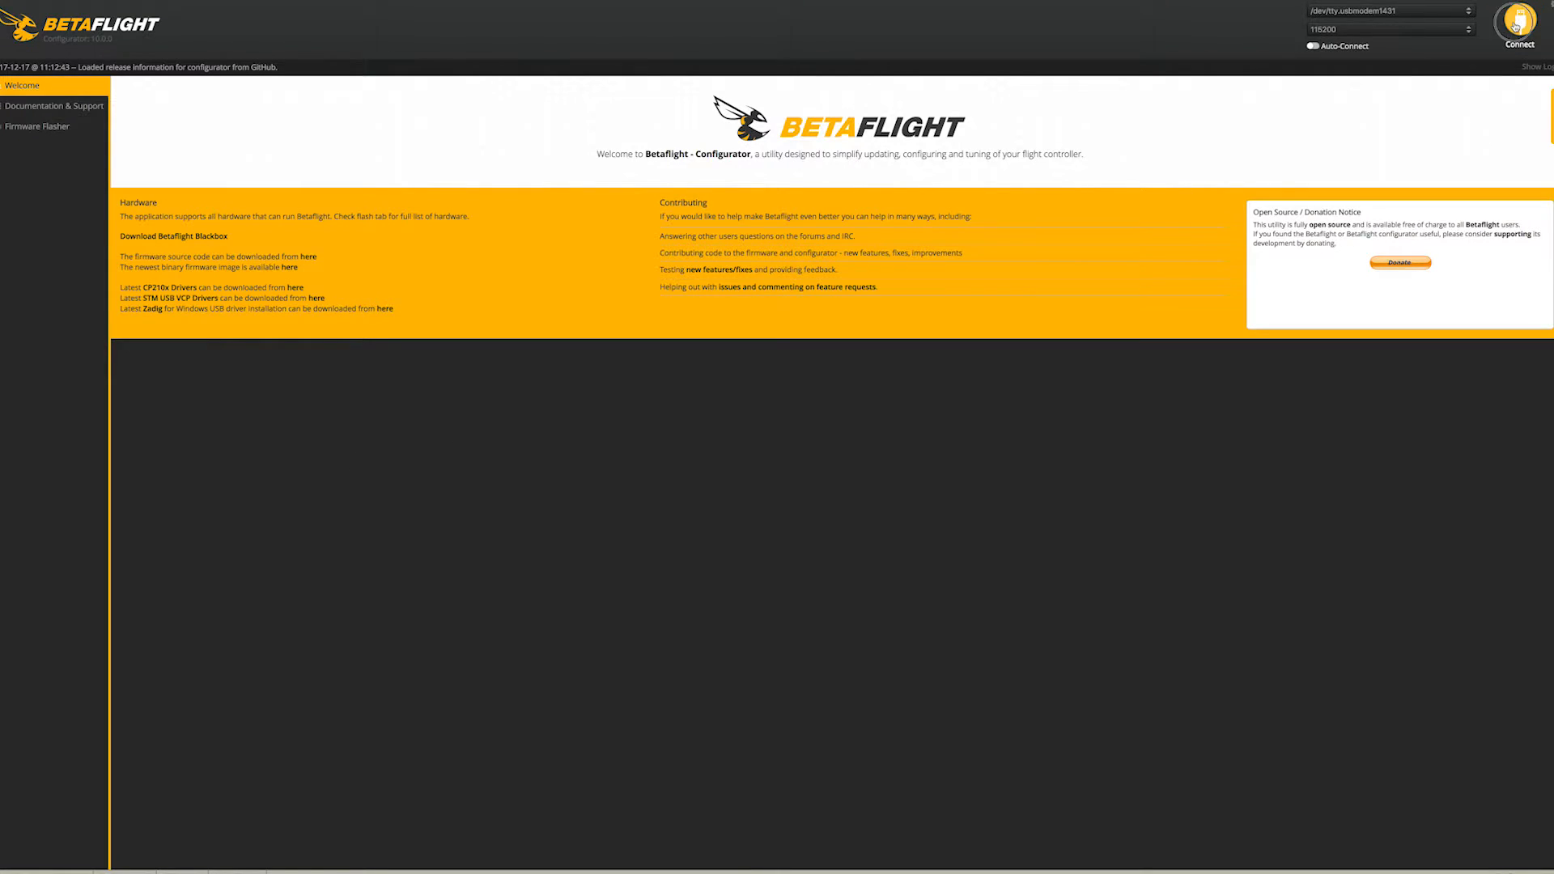
Step: Connect to quad CHADDYCEEE and browse its Setup, Ports and Configuration tabs
{"action": "left_click", "coordinate": [1518, 30]}
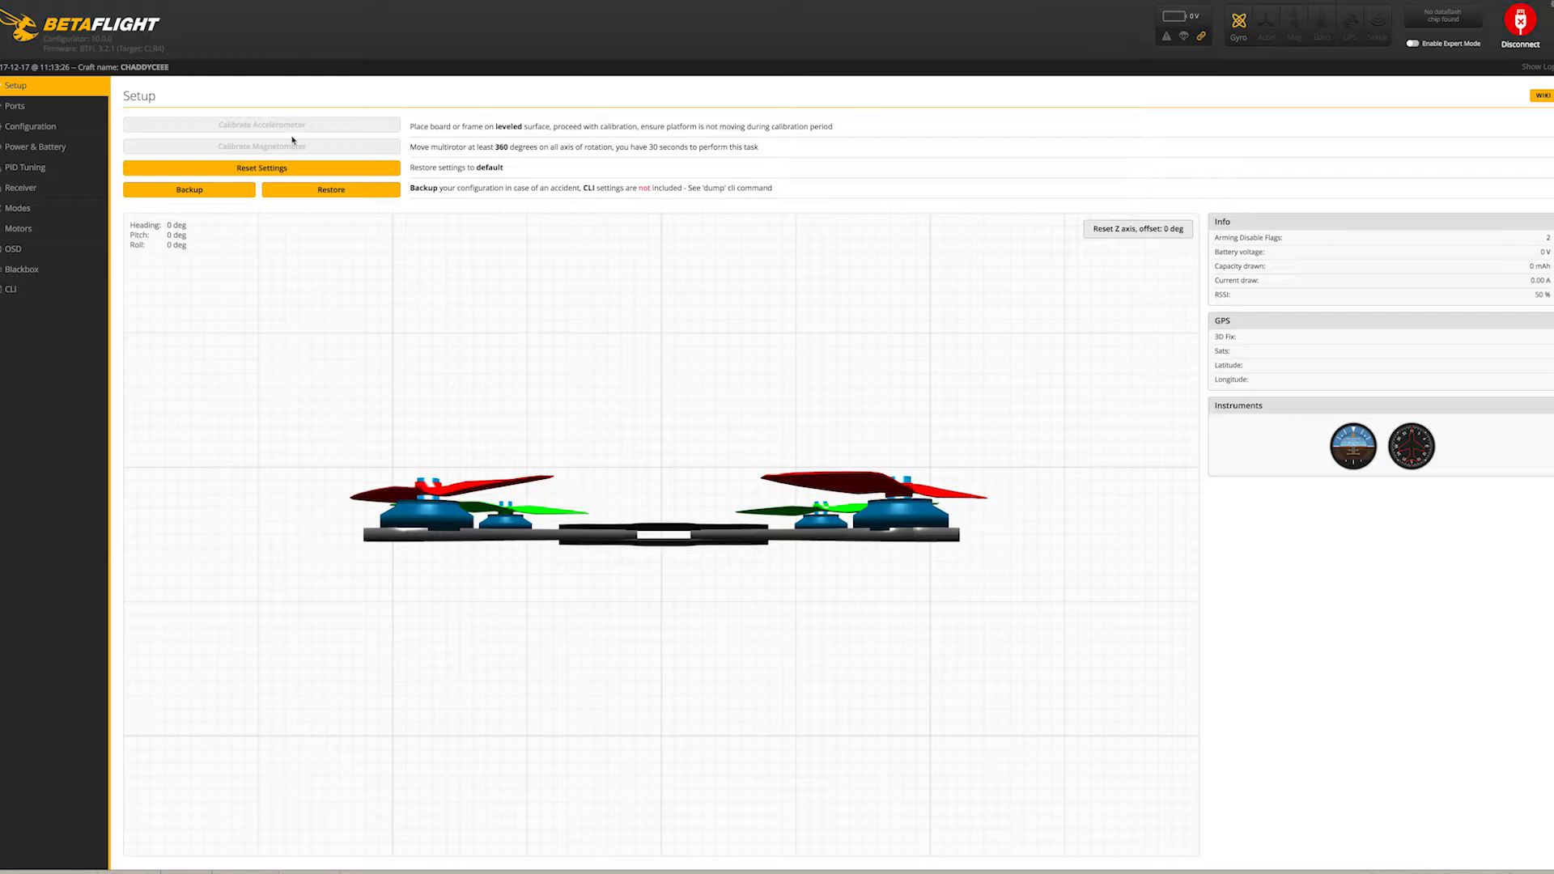
{"action": "left_click", "coordinate": [262, 167]}
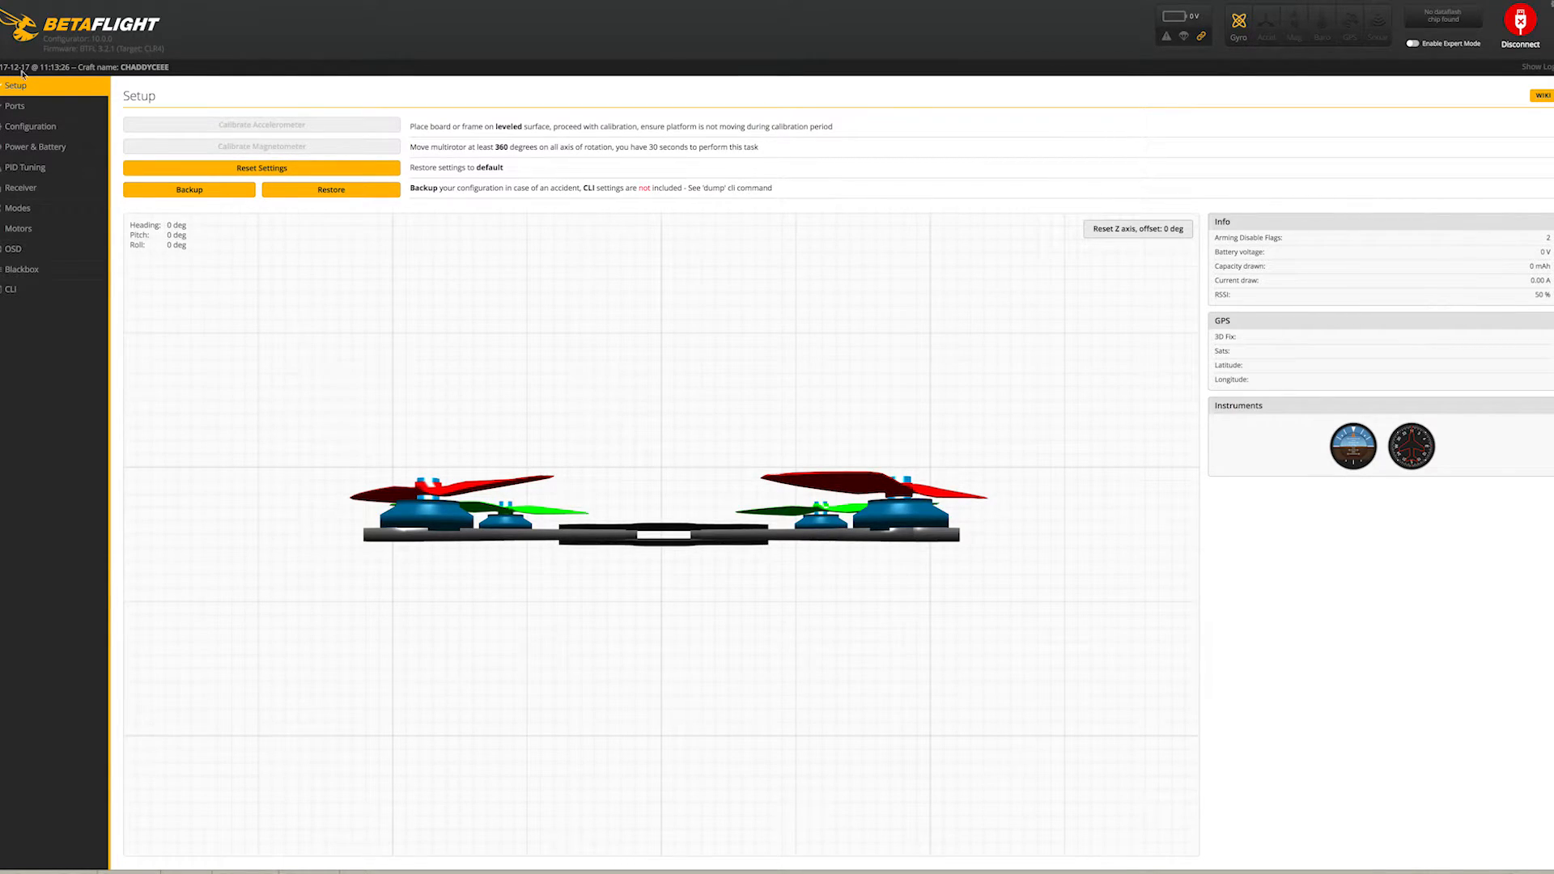
{"action": "left_click", "coordinate": [15, 106]}
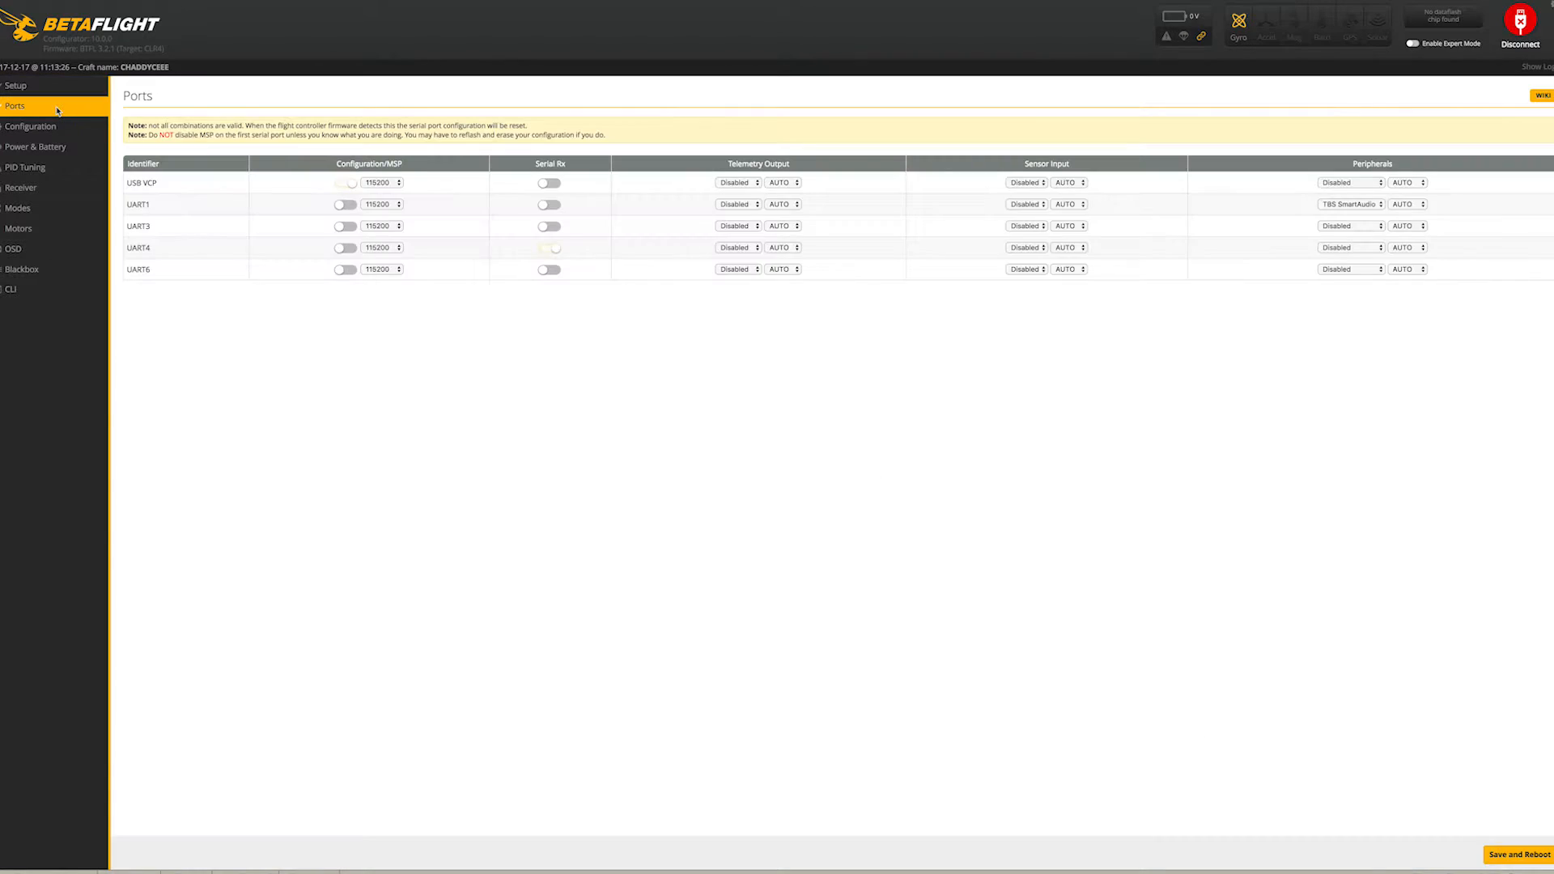
{"action": "left_click", "coordinate": [31, 127]}
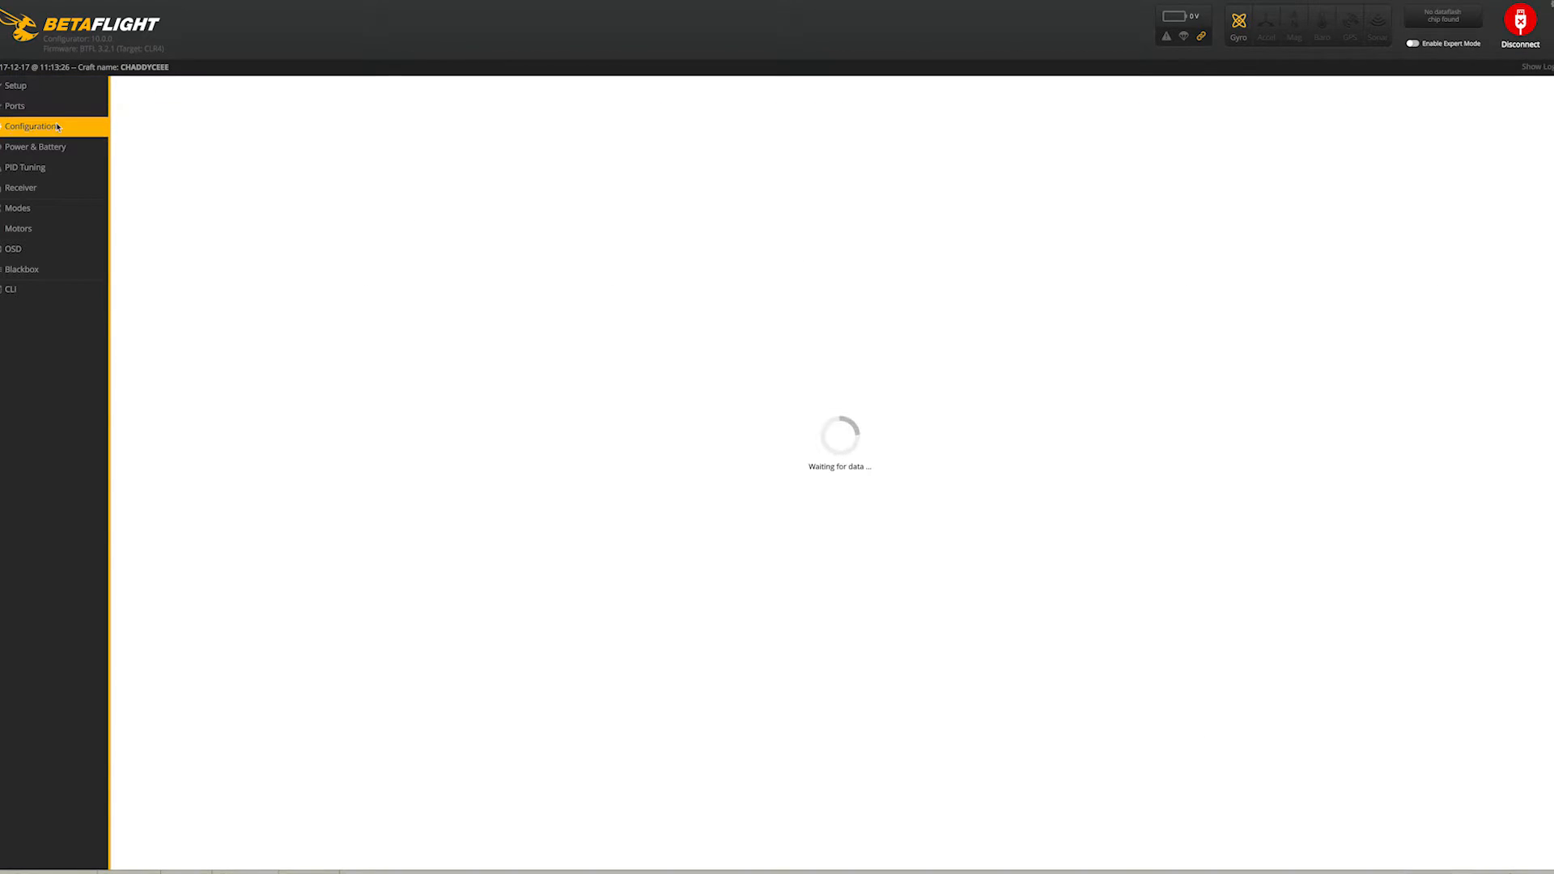
{"action": "left_click", "coordinate": [32, 126]}
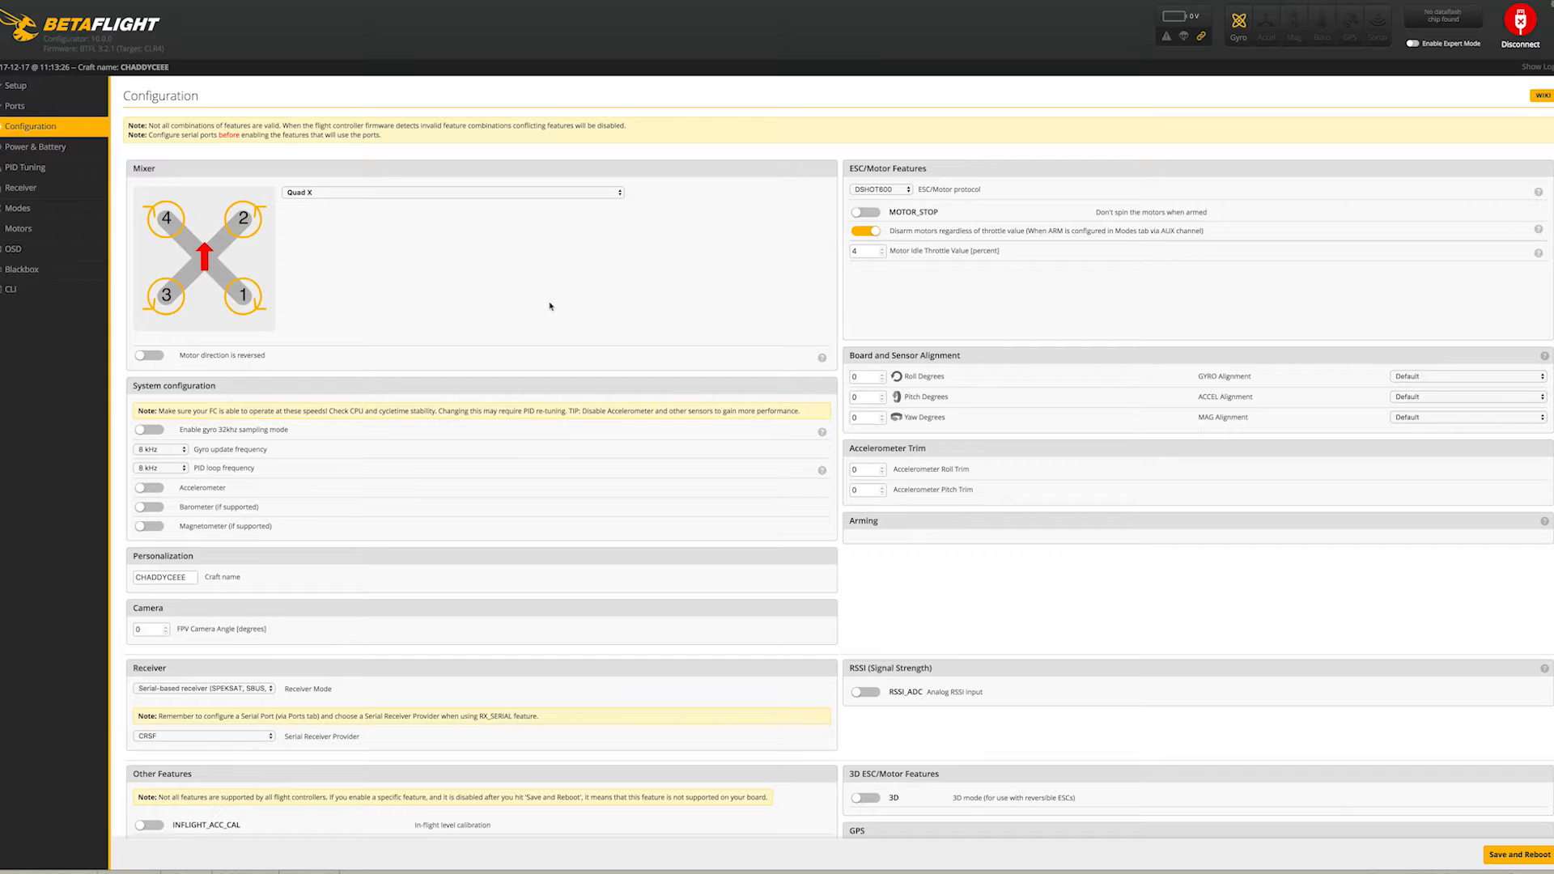
{"action": "scroll", "scroll_direction": "down", "scroll_amount": 3}
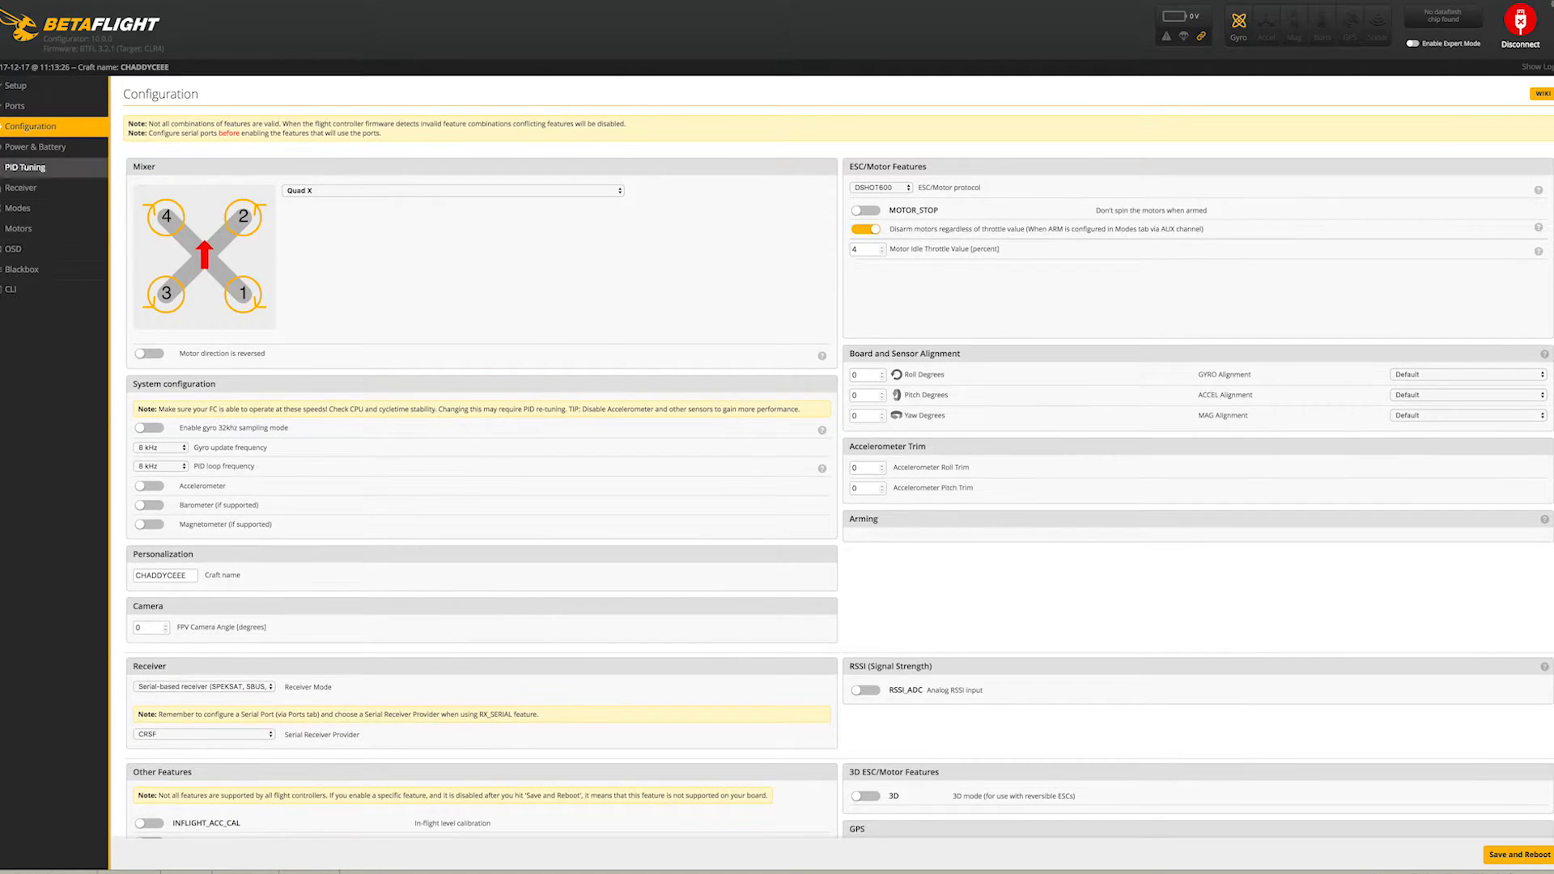
Step: Review the Power & Battery, PID Tuning filter settings, Receiver and OSD tabs
{"action": "left_click", "coordinate": [35, 147]}
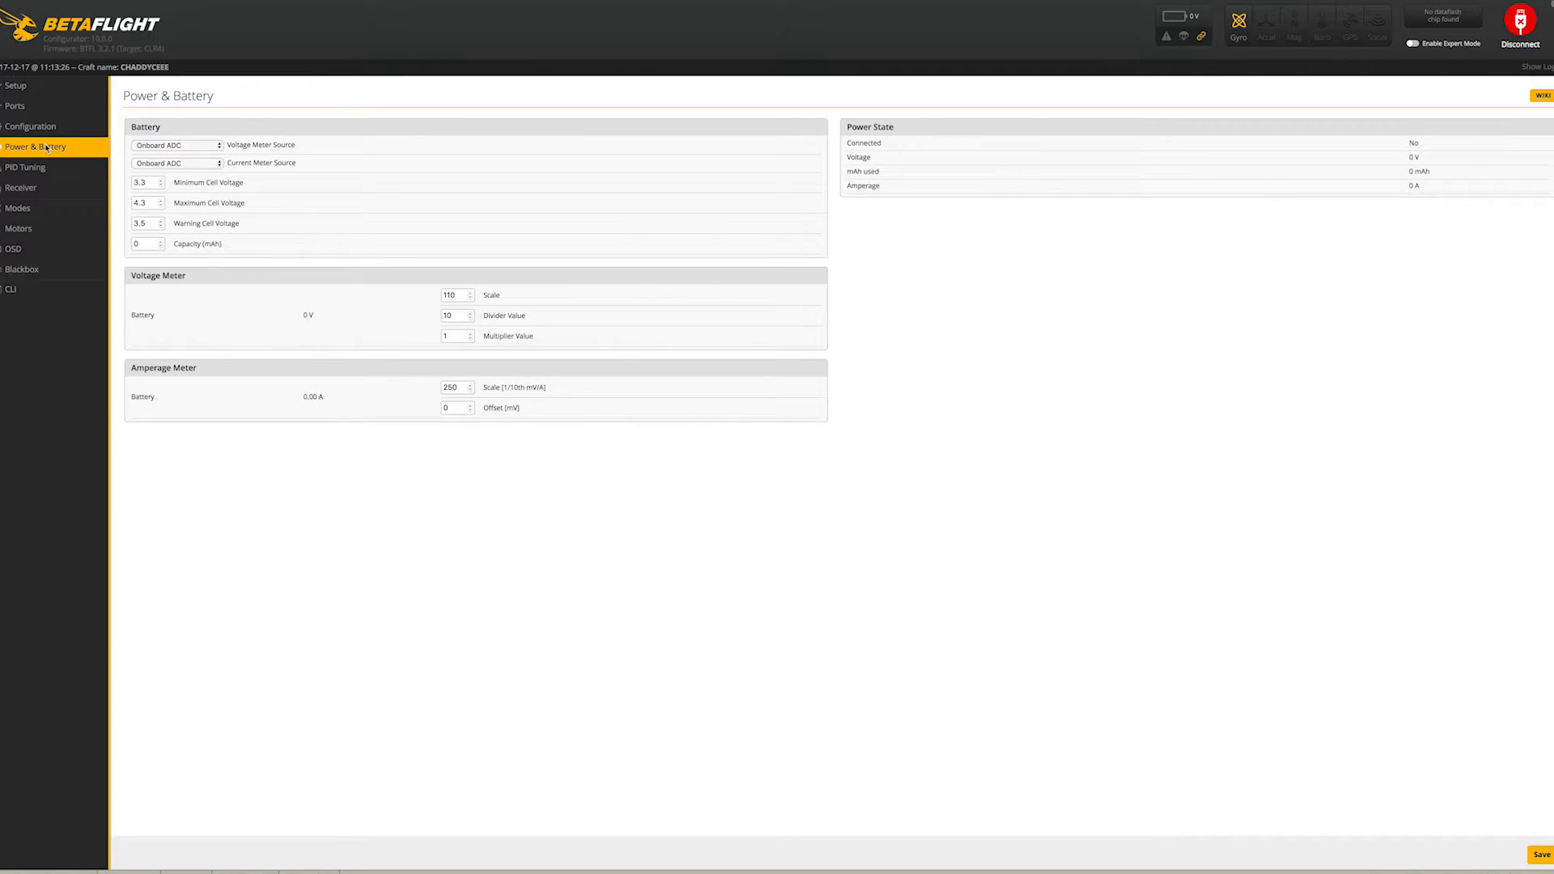
{"action": "left_click", "coordinate": [25, 167]}
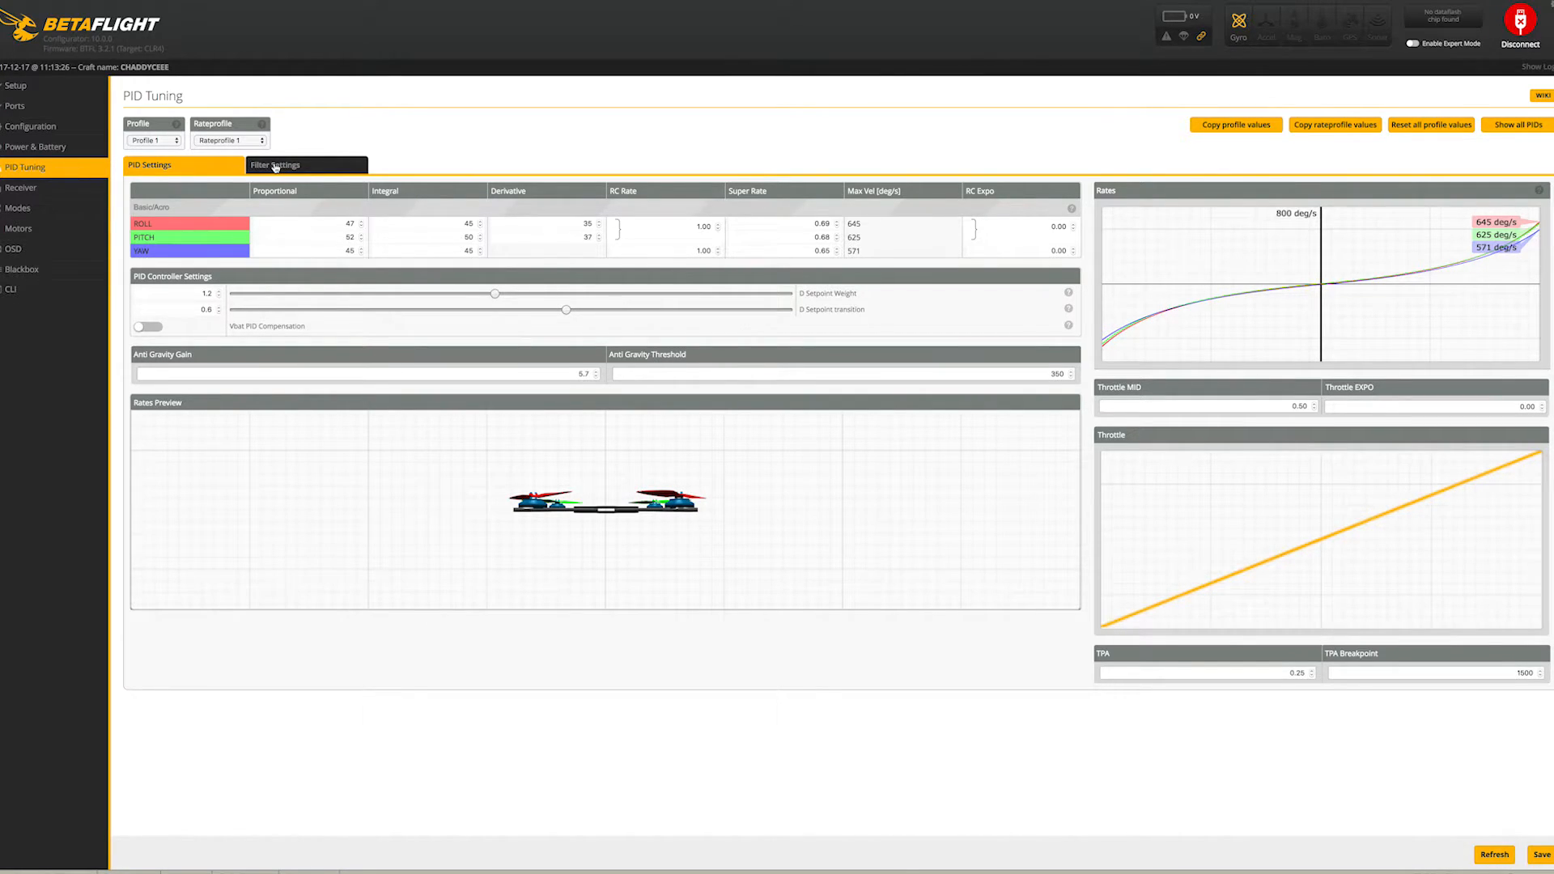
{"action": "left_click", "coordinate": [274, 165]}
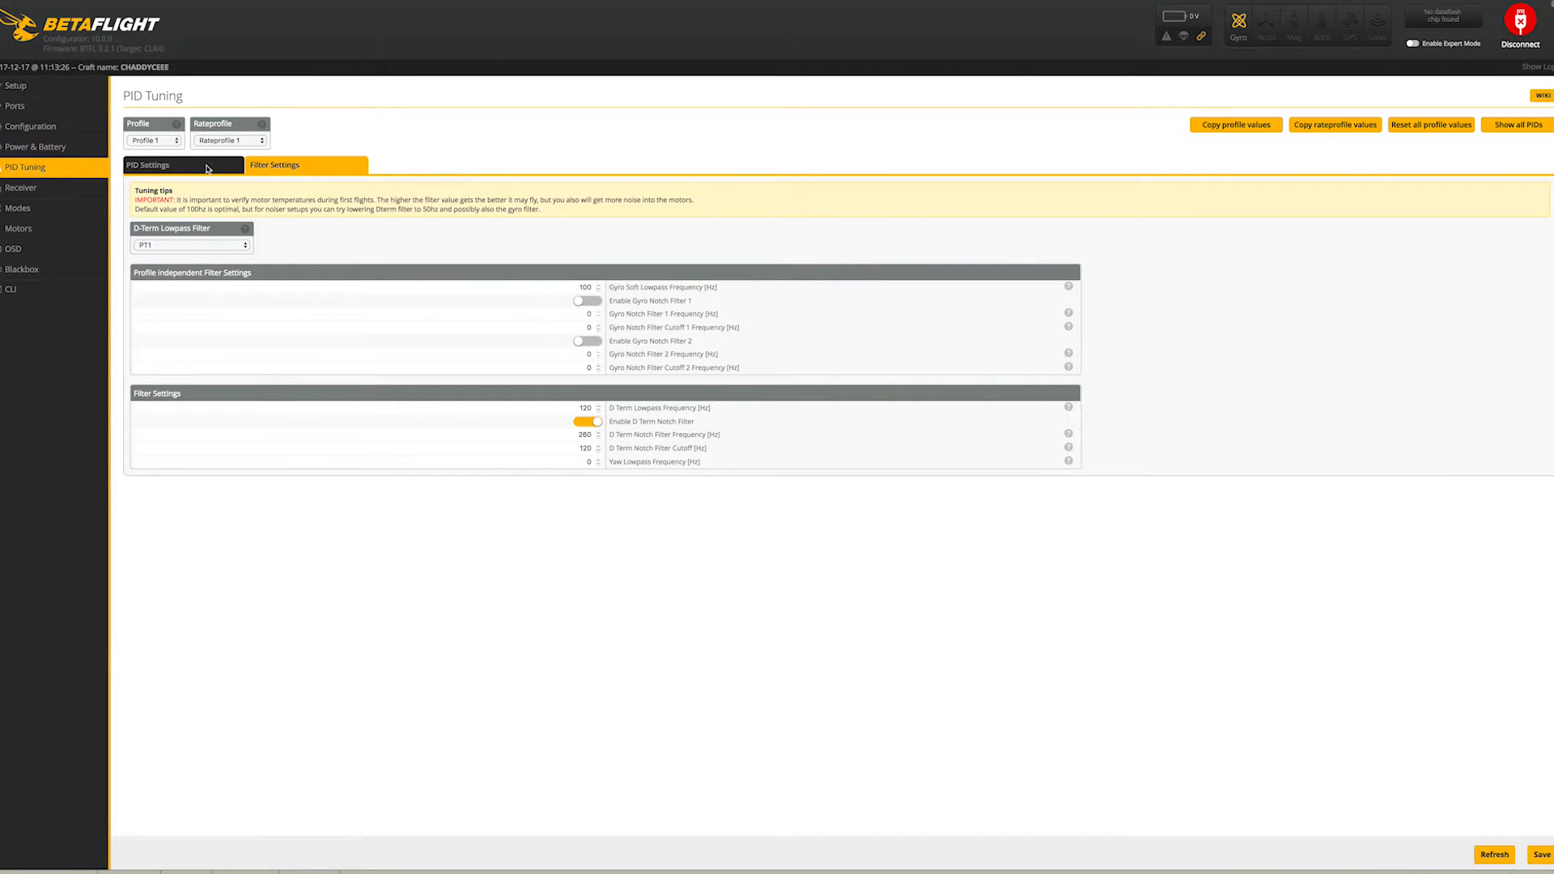
{"action": "left_click", "coordinate": [21, 187]}
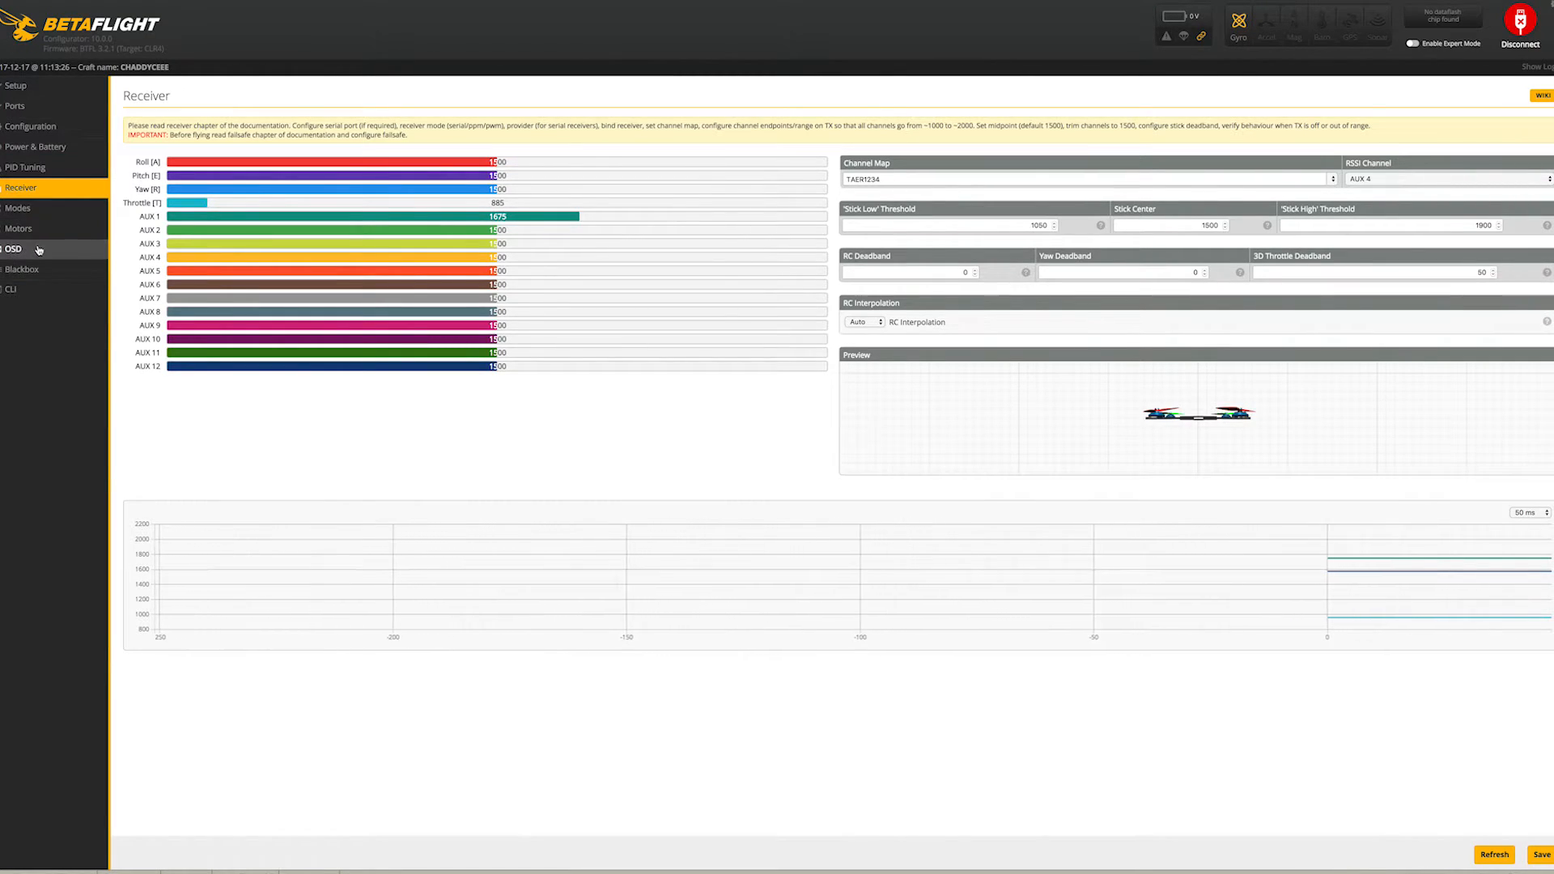
{"action": "left_click", "coordinate": [13, 248]}
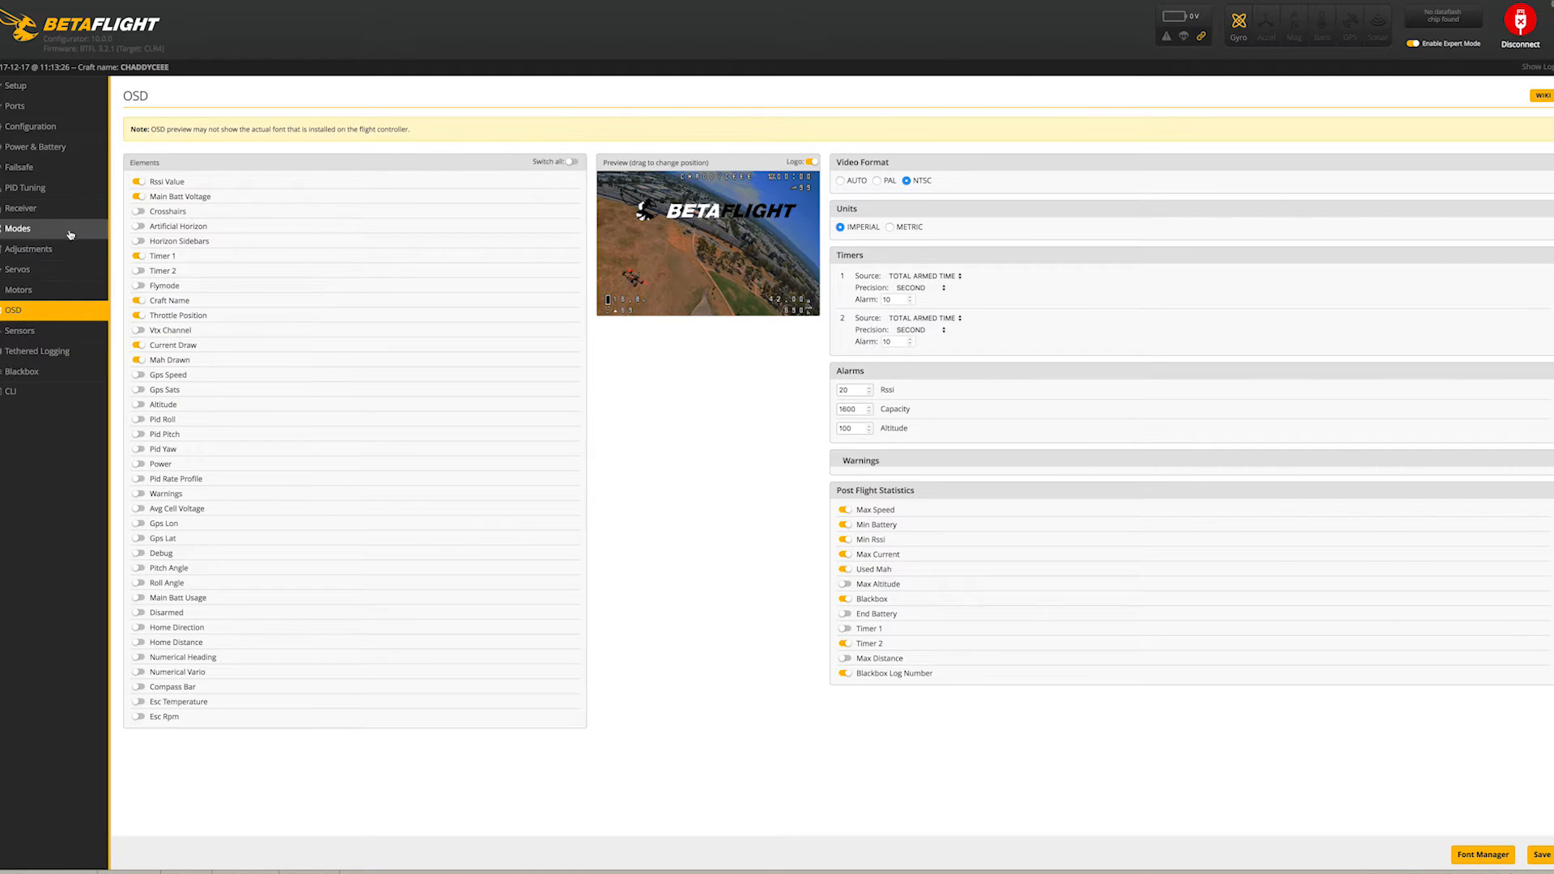
{"action": "mouse_move", "coordinate": [22, 371]}
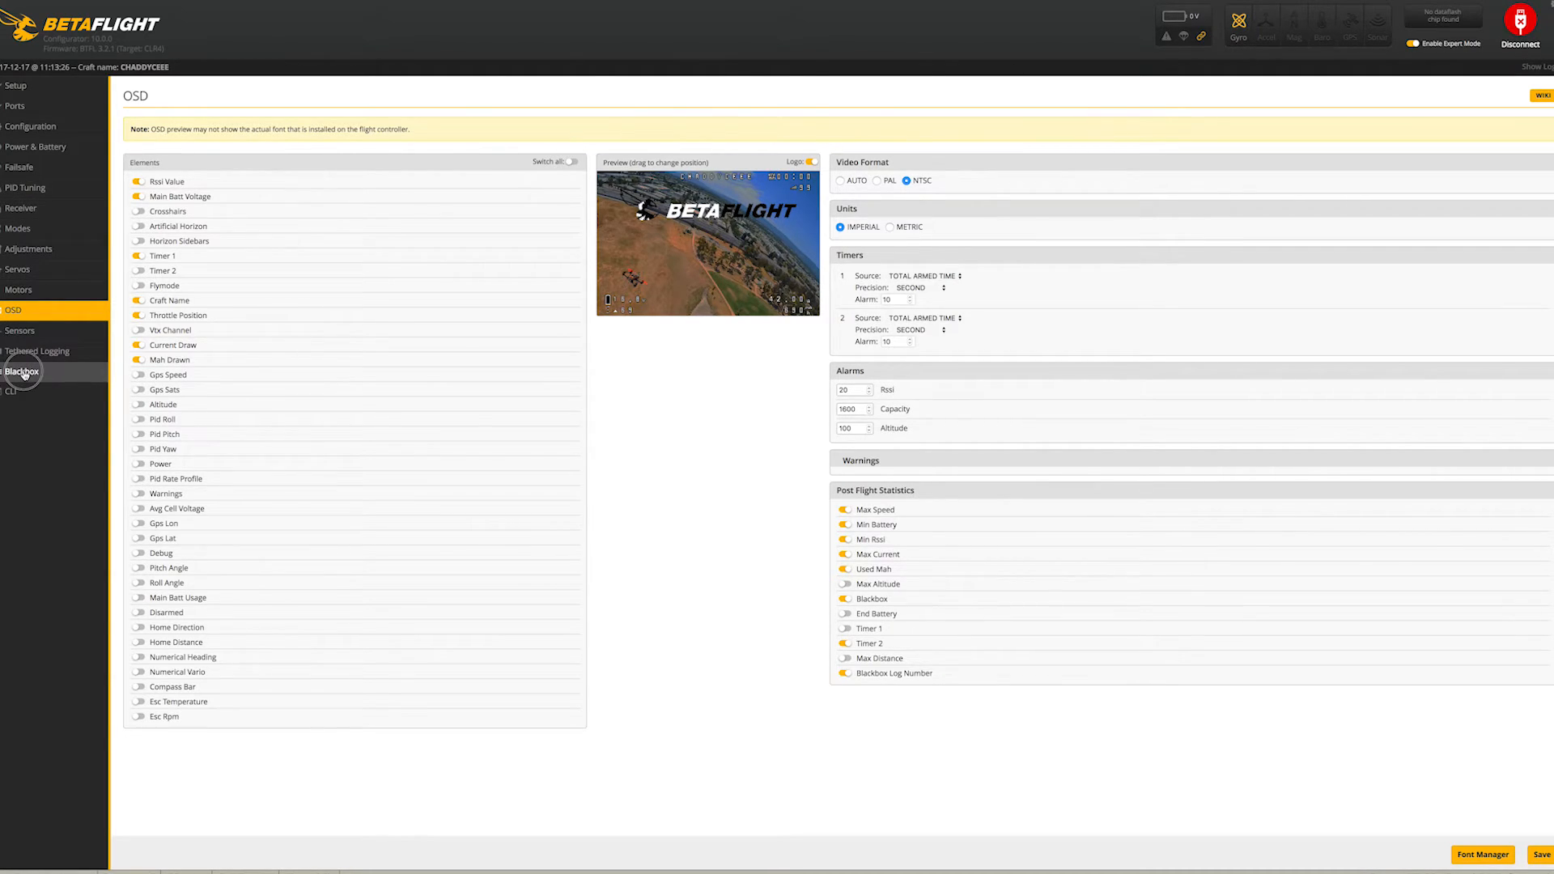
Step: View the Blackbox and CLI tabs, then disconnect from the quad
{"action": "left_click", "coordinate": [21, 370]}
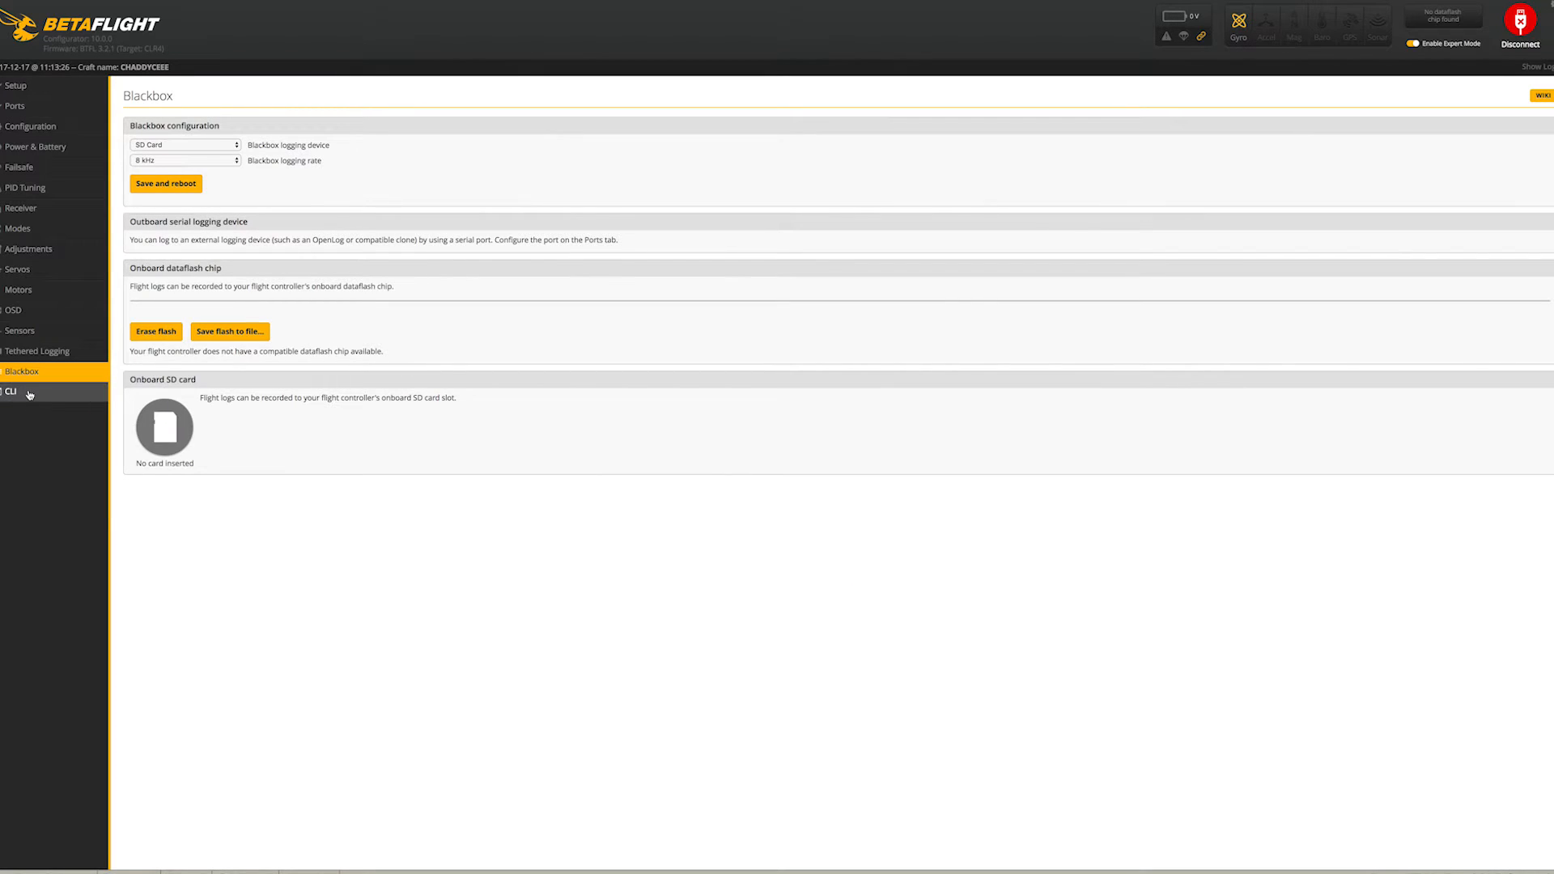
{"action": "left_click", "coordinate": [9, 392]}
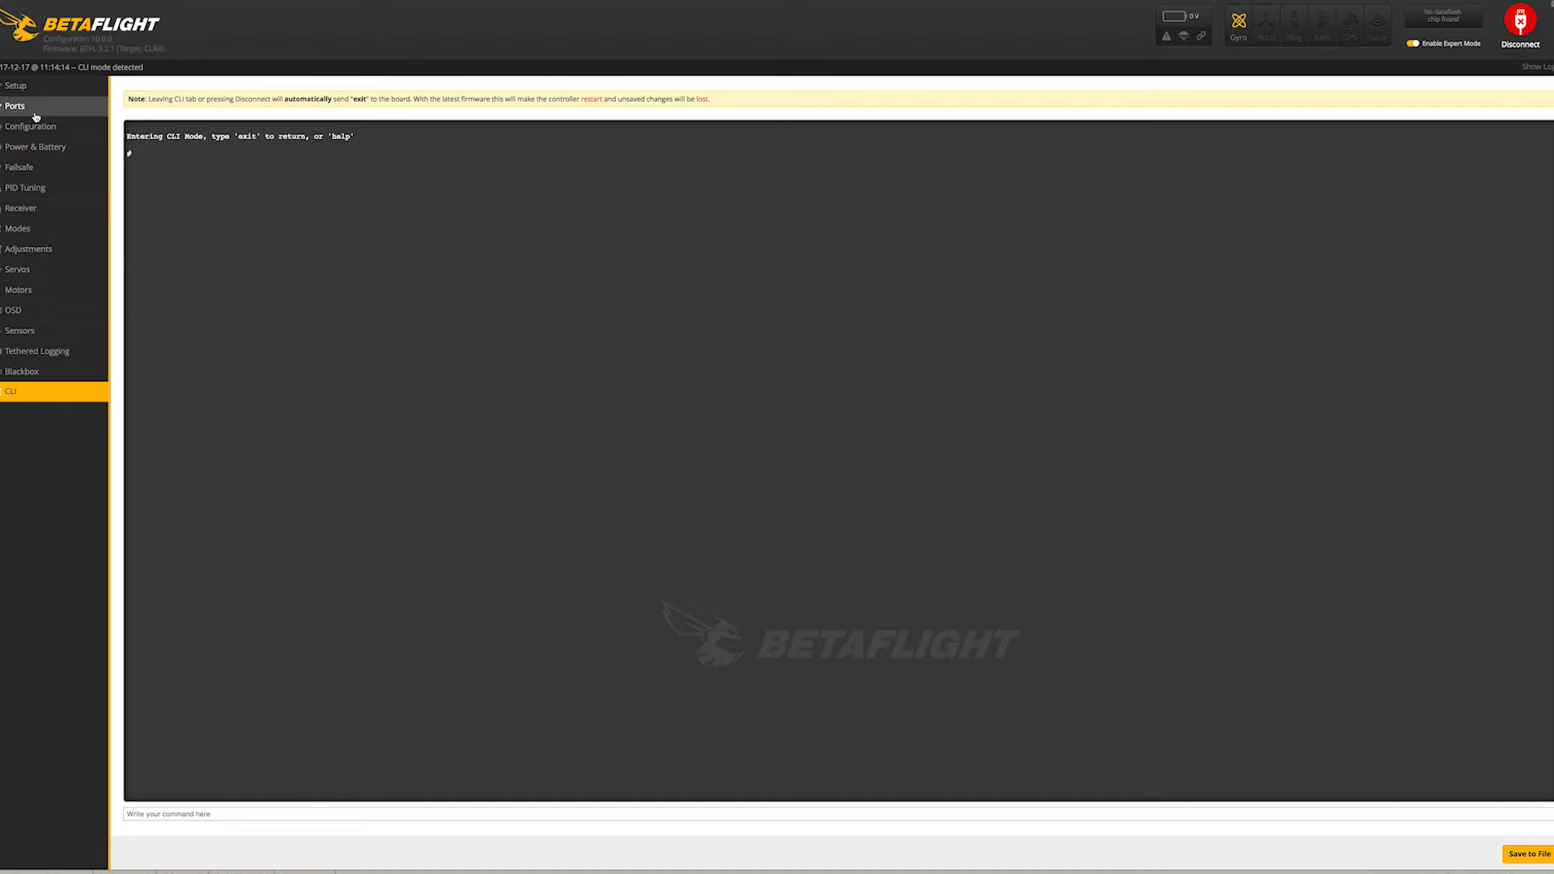
{"action": "left_click", "coordinate": [1518, 29]}
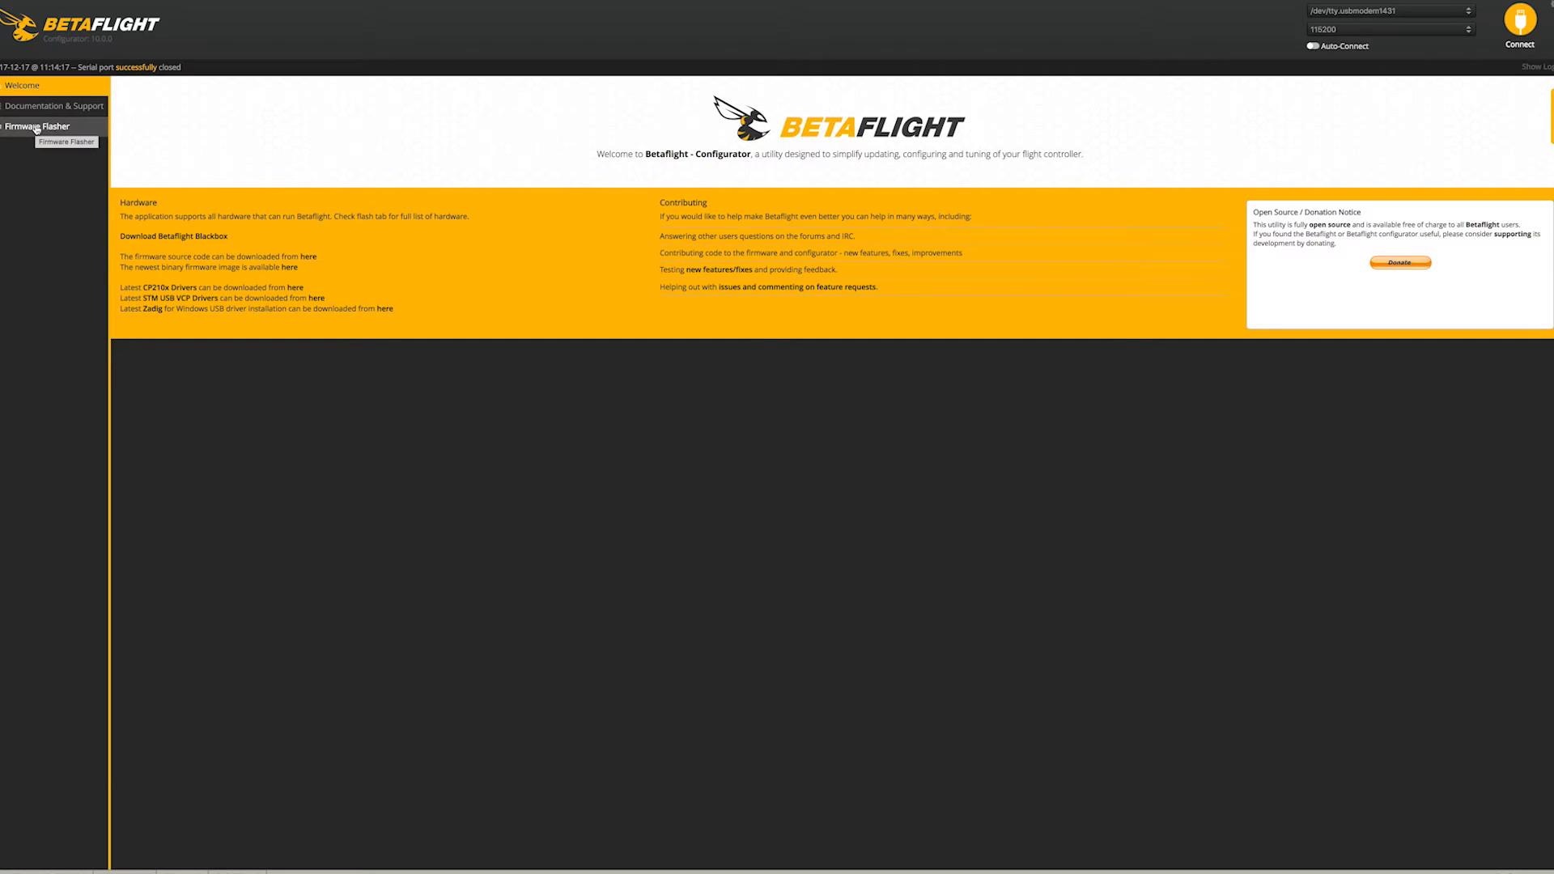
Step: Open the Firmware Flasher and select CLRACINGF4 as the target board
{"action": "left_click", "coordinate": [39, 126]}
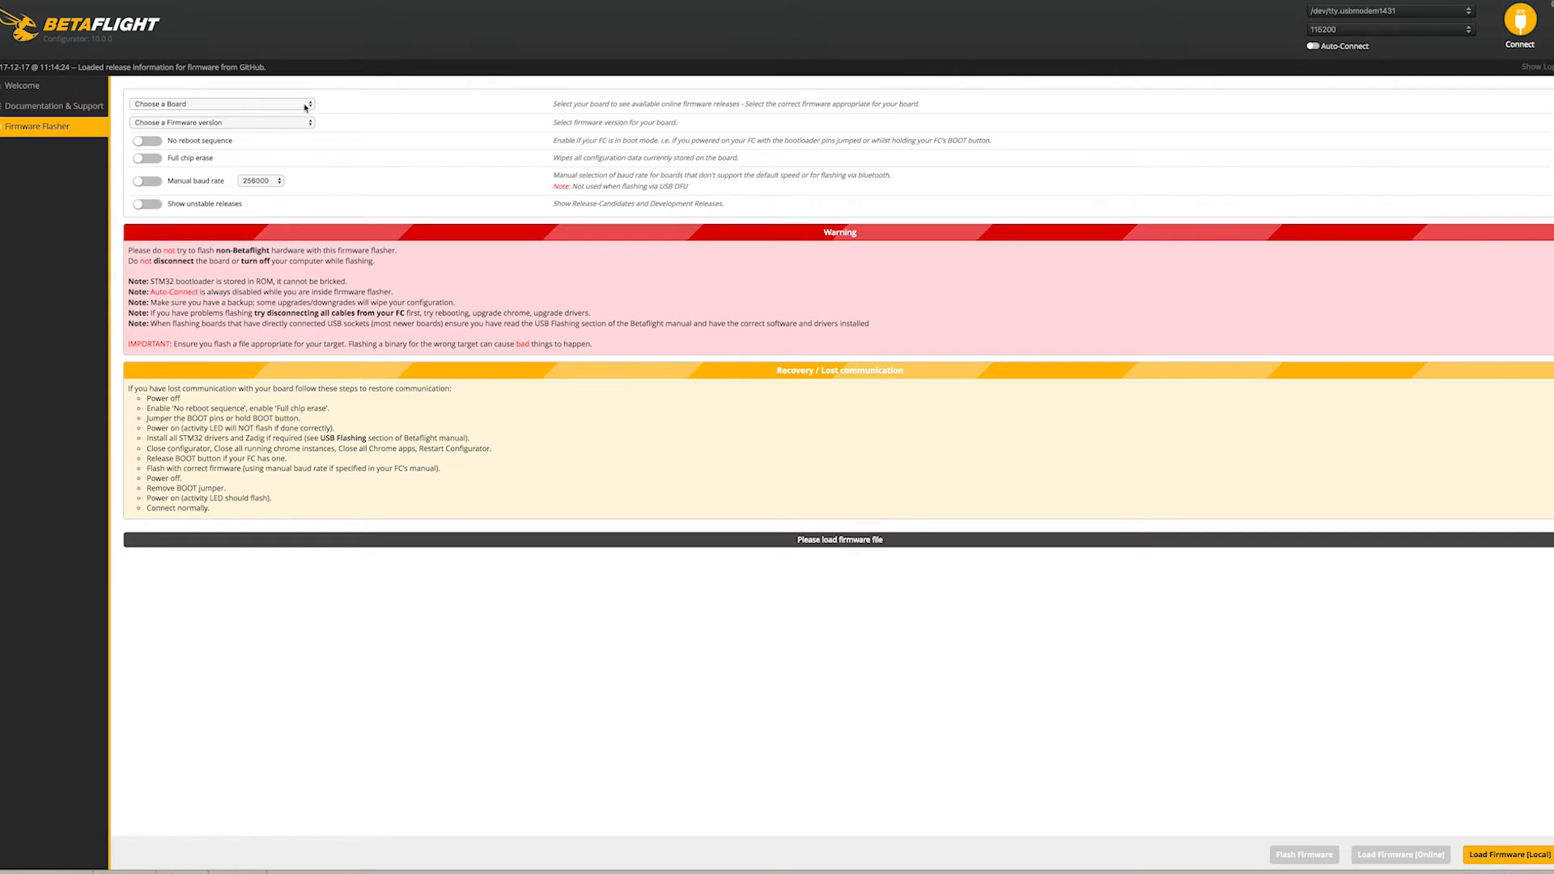
{"action": "left_click", "coordinate": [221, 103]}
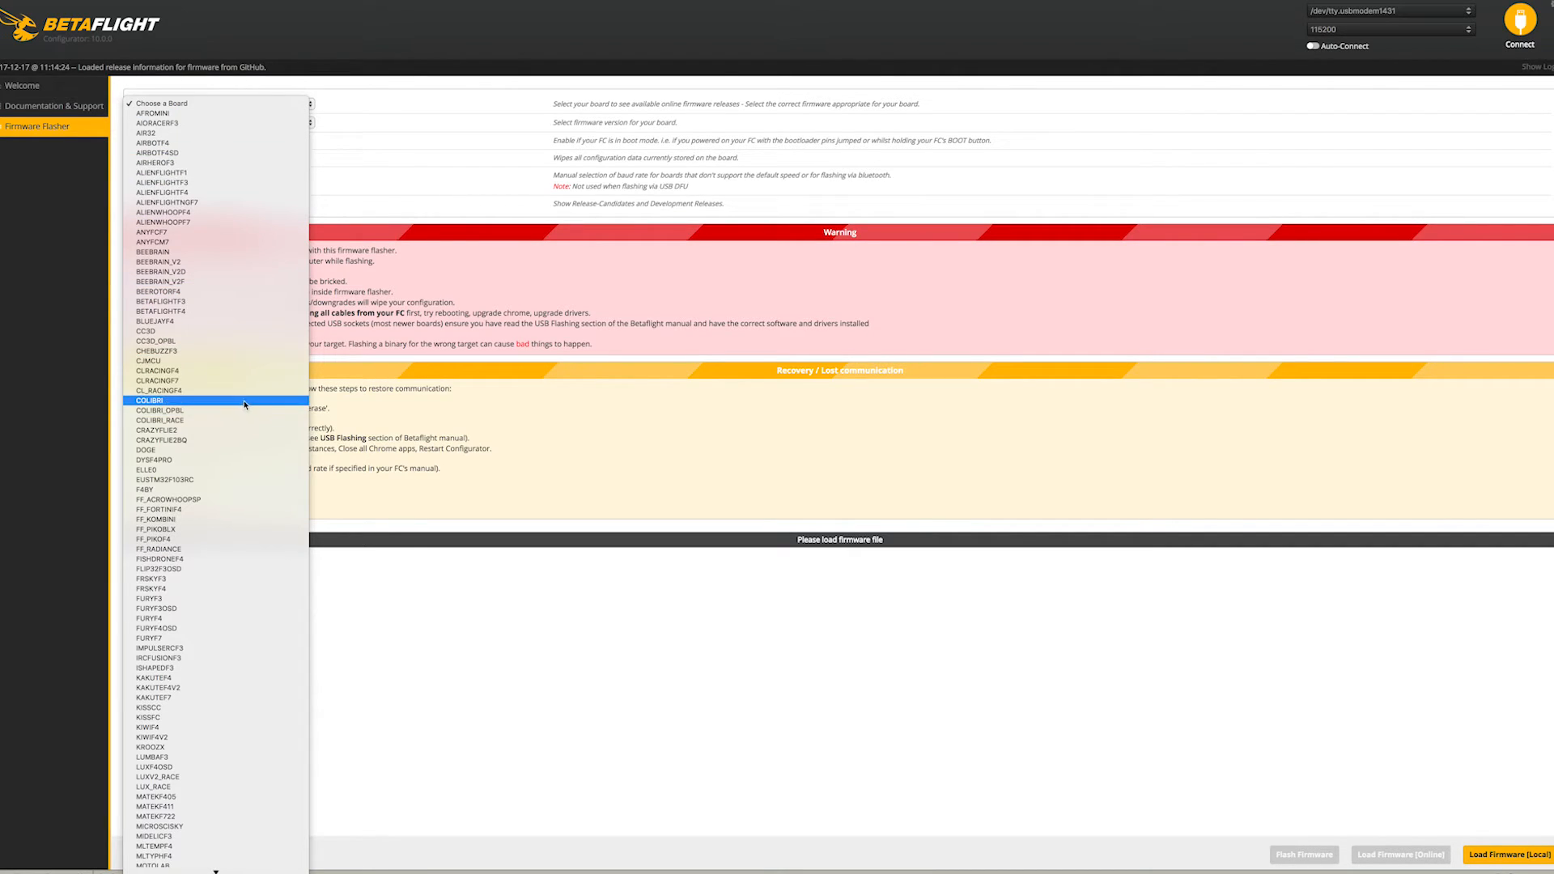
{"action": "left_click", "coordinate": [158, 381]}
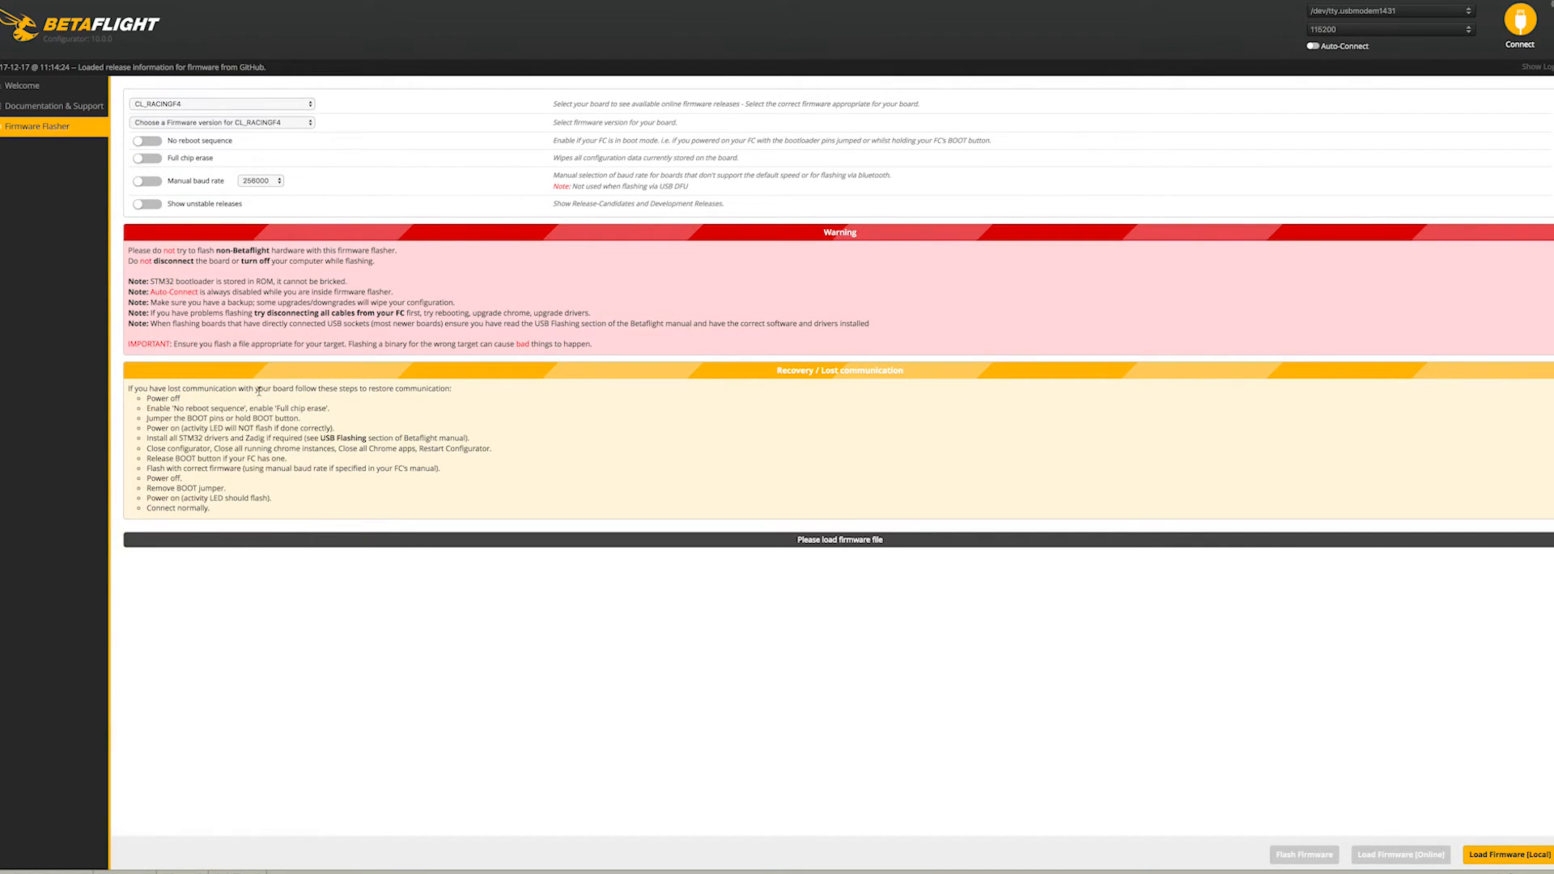
{"action": "left_click", "coordinate": [221, 103]}
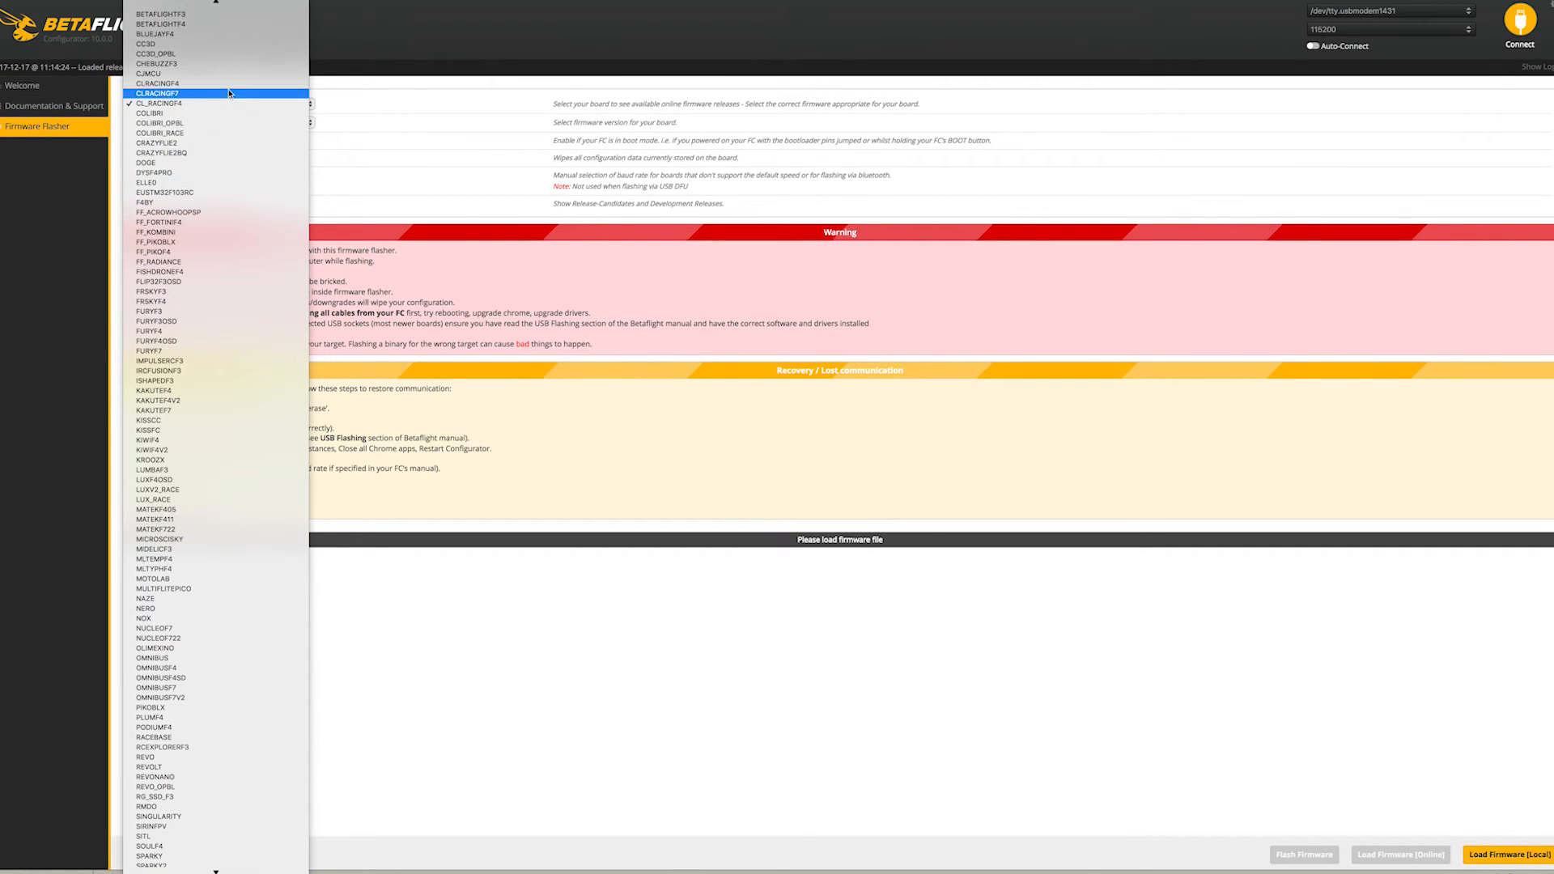
{"action": "left_click", "coordinate": [154, 84]}
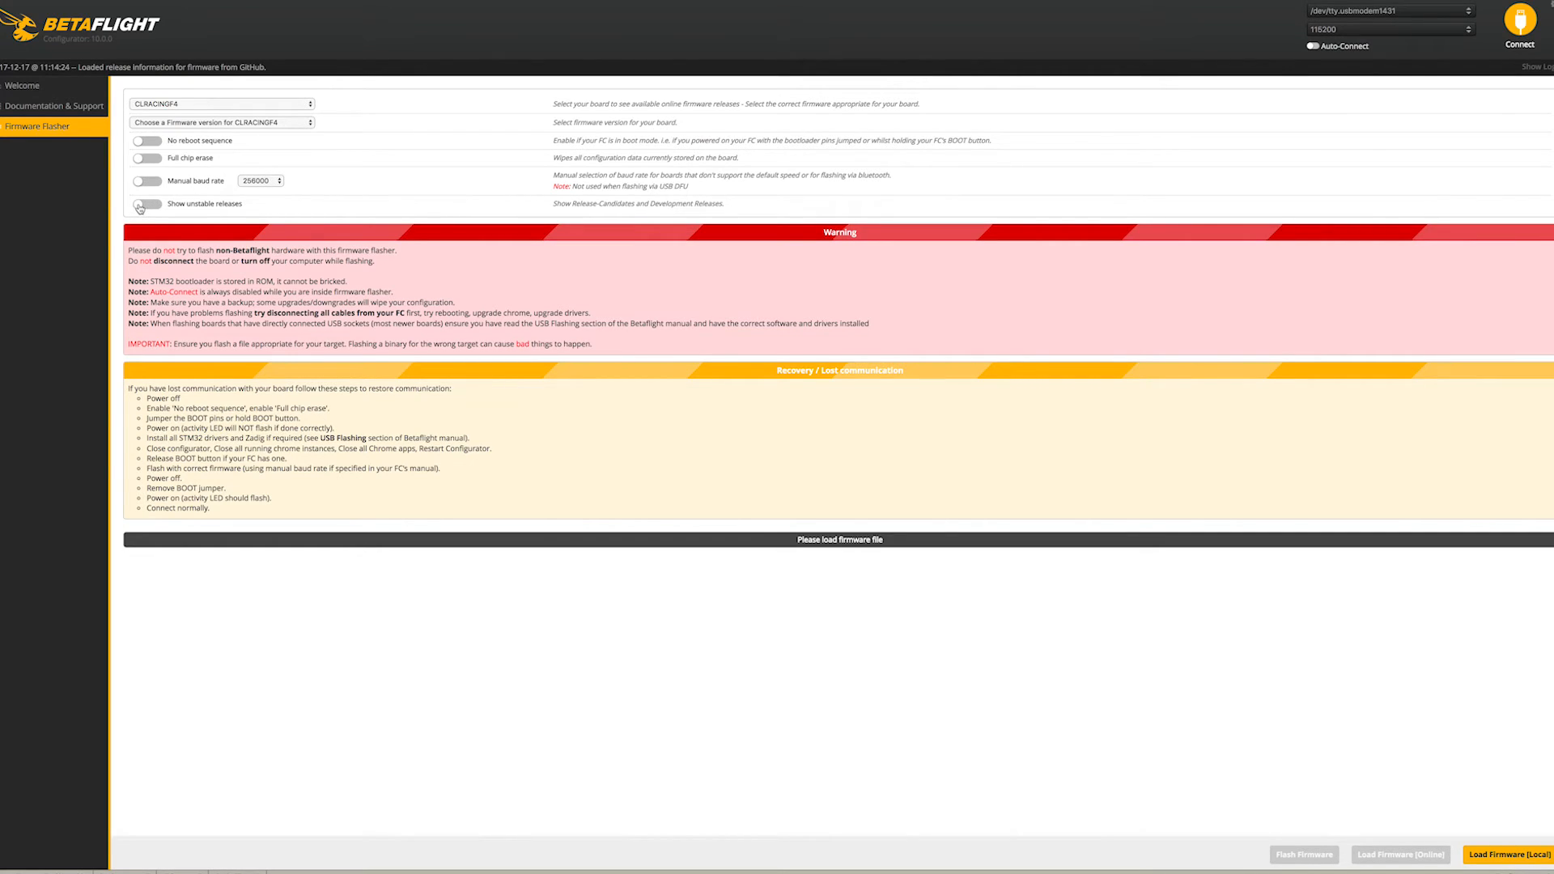
Step: Enable Show unstable releases for CLRACINGF4, then return to the Welcome page
{"action": "left_click", "coordinate": [145, 204]}
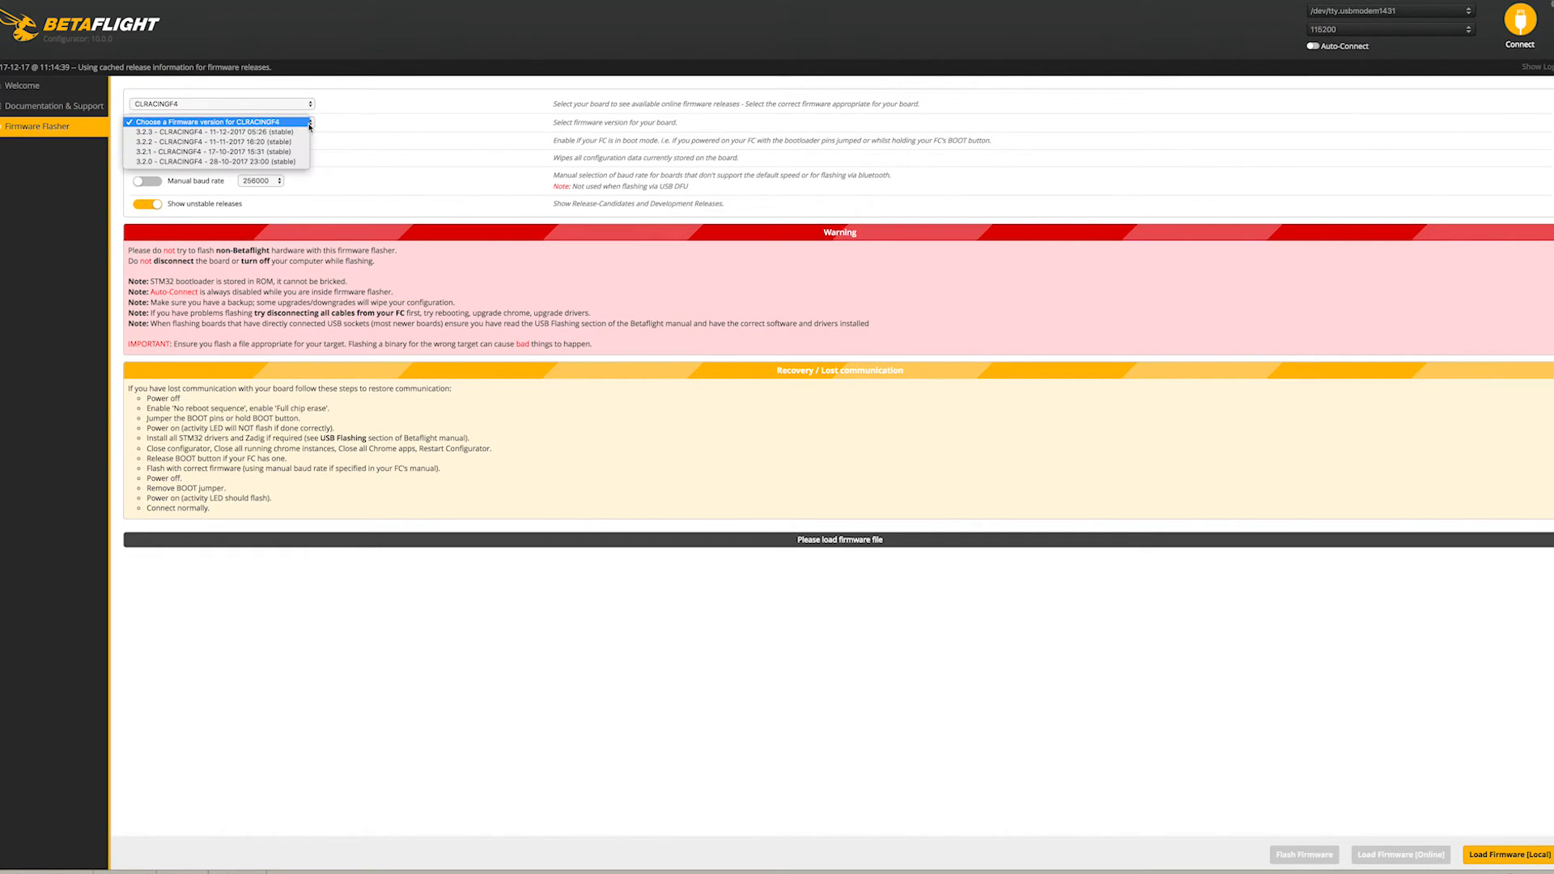
{"action": "mouse_move", "coordinate": [218, 132]}
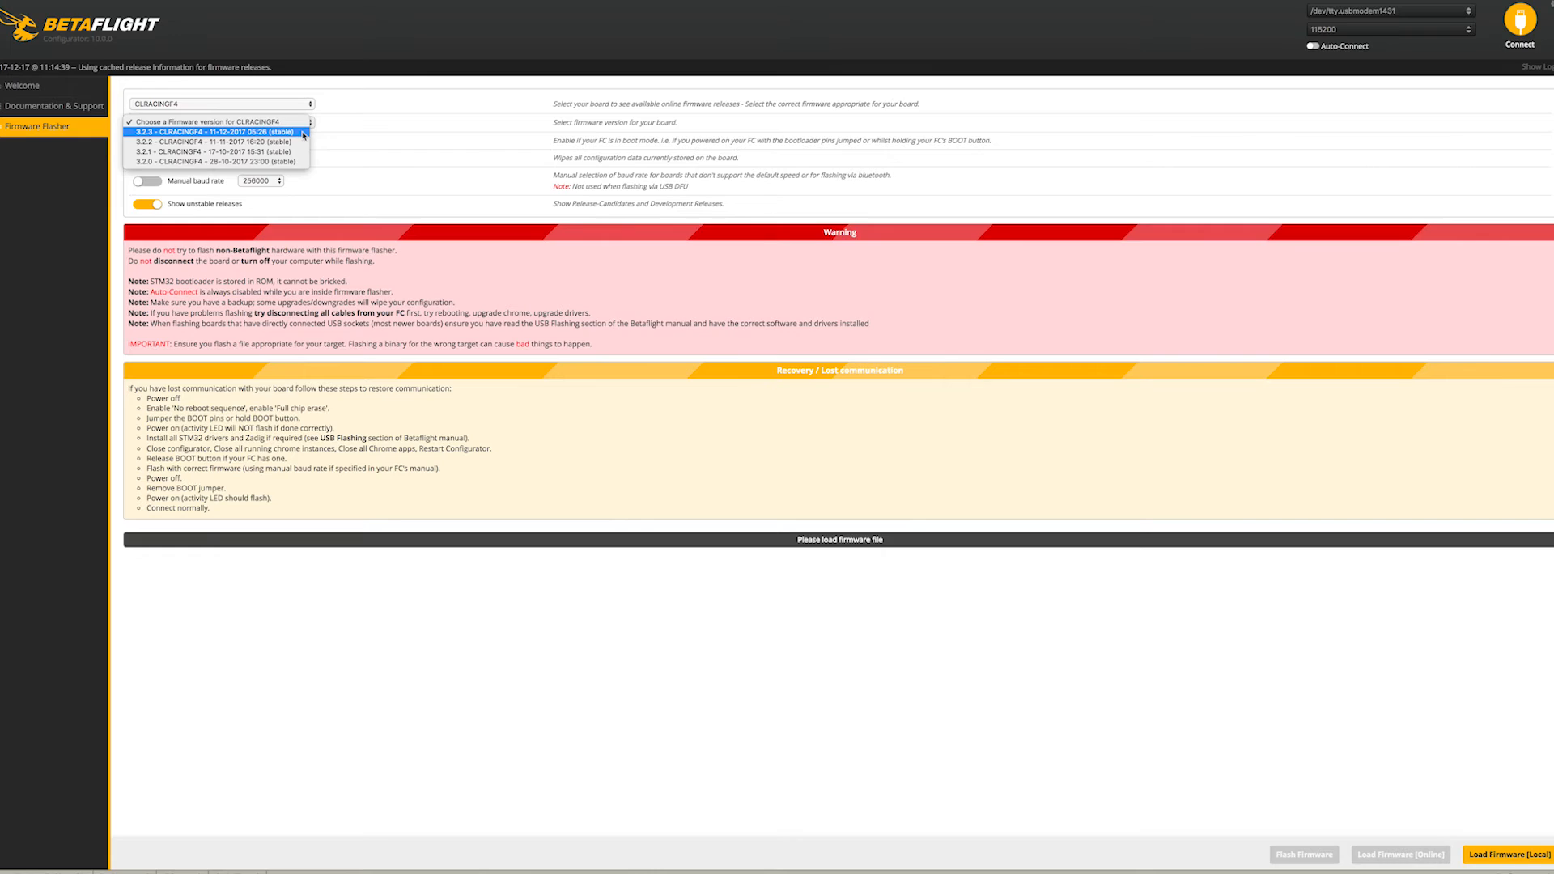
{"action": "mouse_move", "coordinate": [217, 151]}
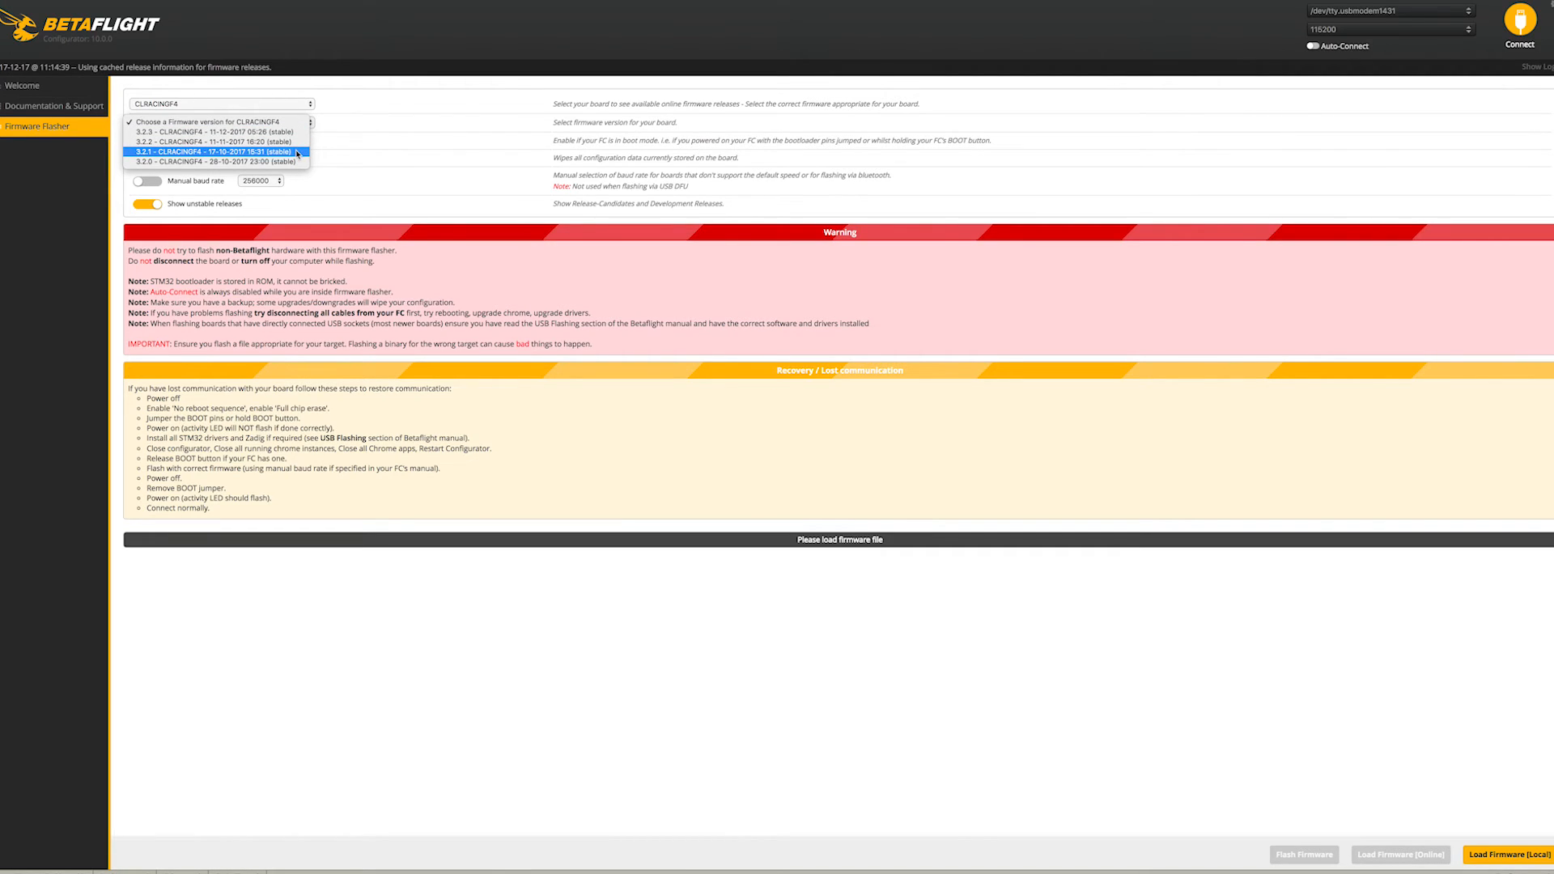
{"action": "mouse_move", "coordinate": [295, 155]}
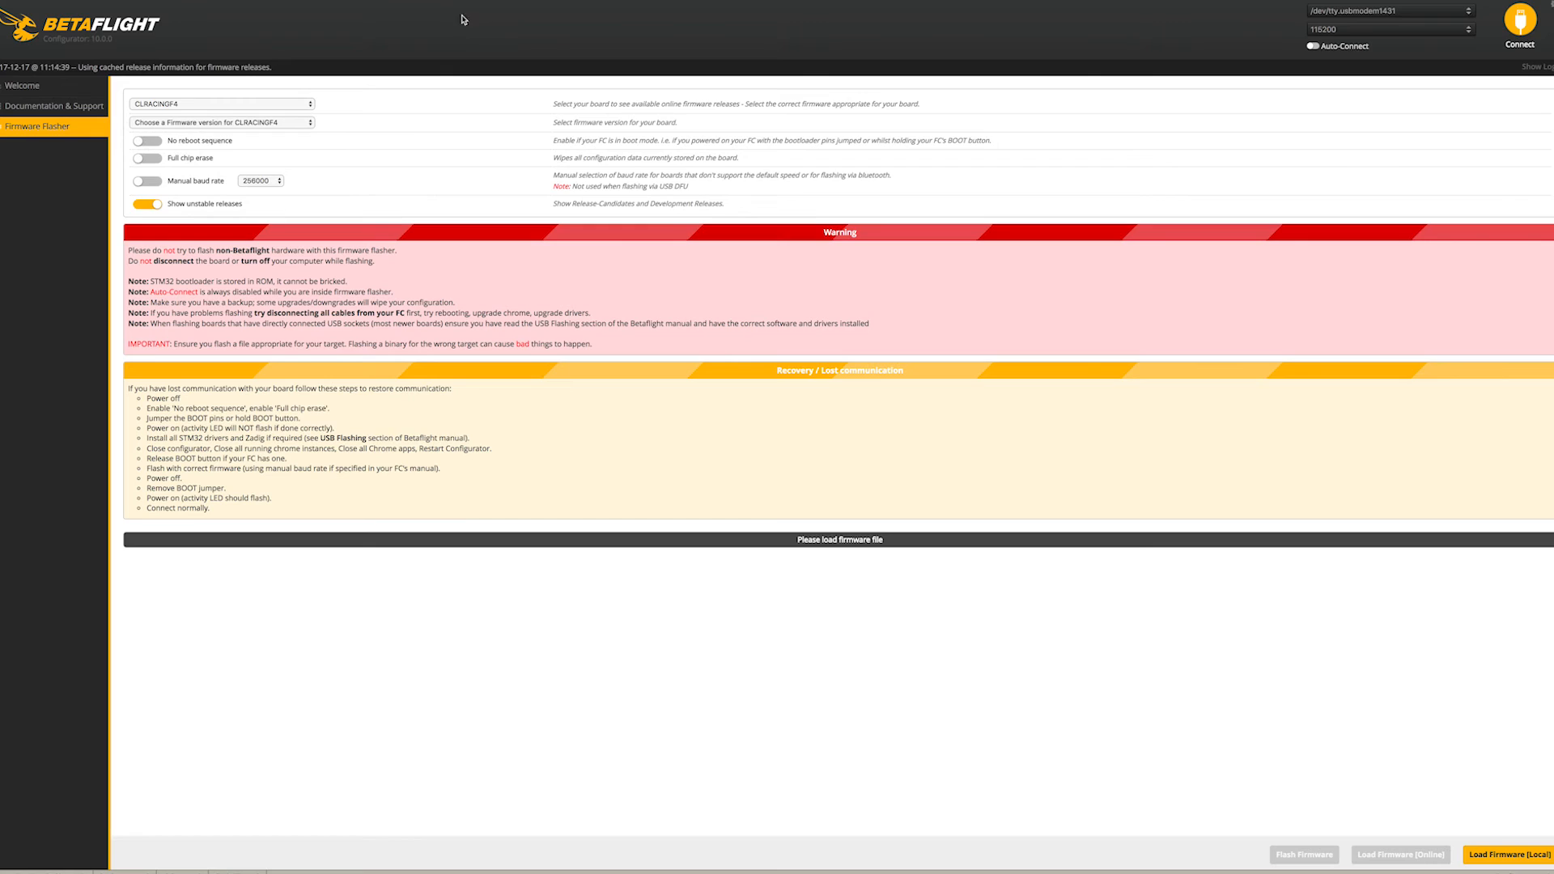
{"action": "mouse_move", "coordinate": [30, 85]}
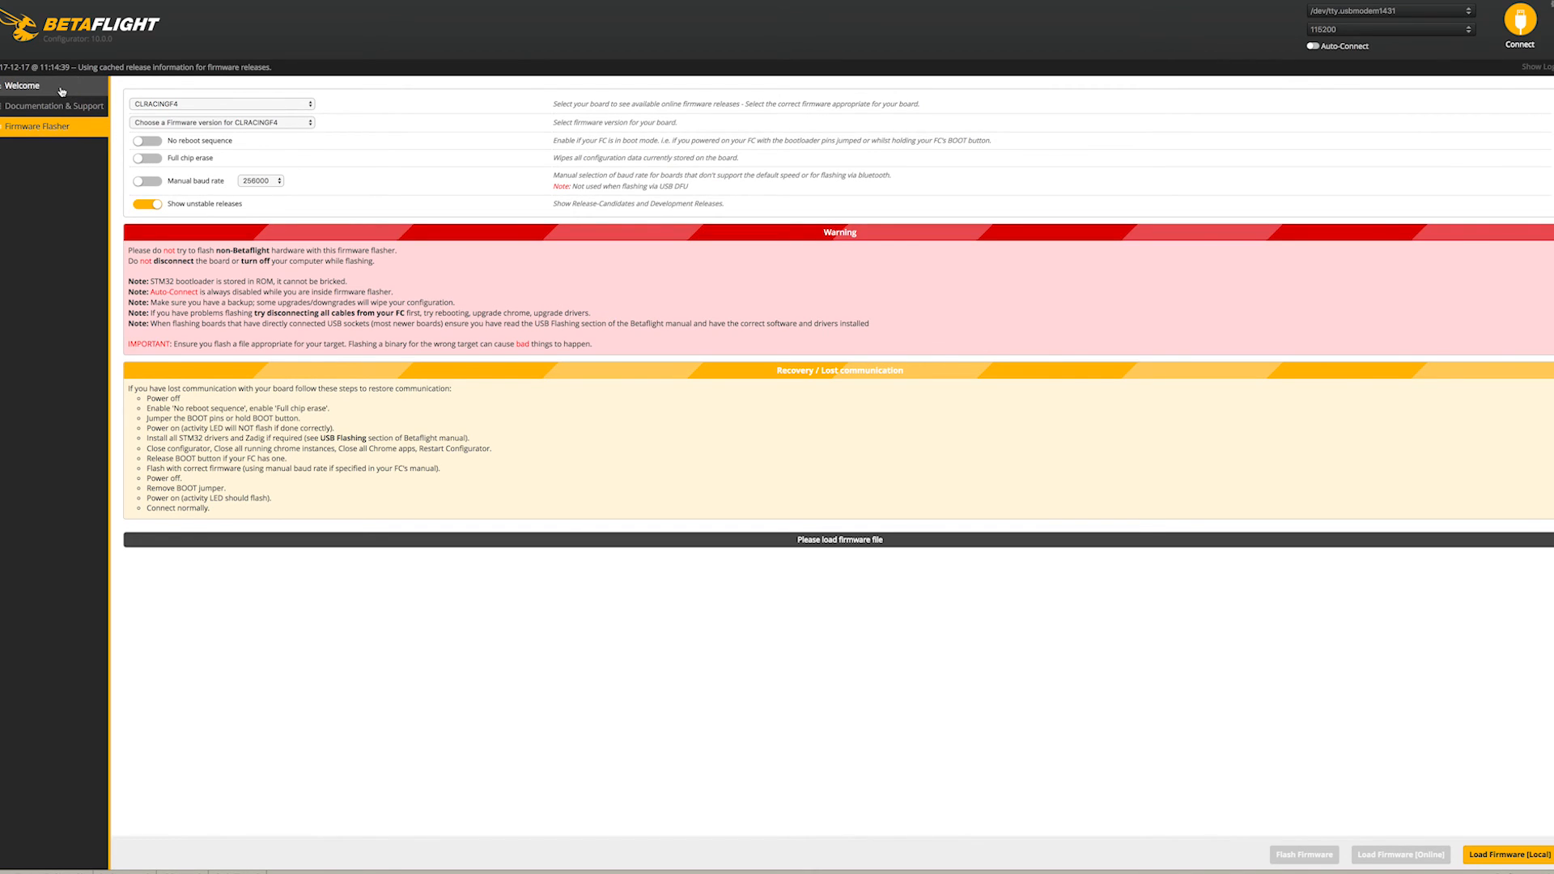
{"action": "left_click", "coordinate": [21, 85]}
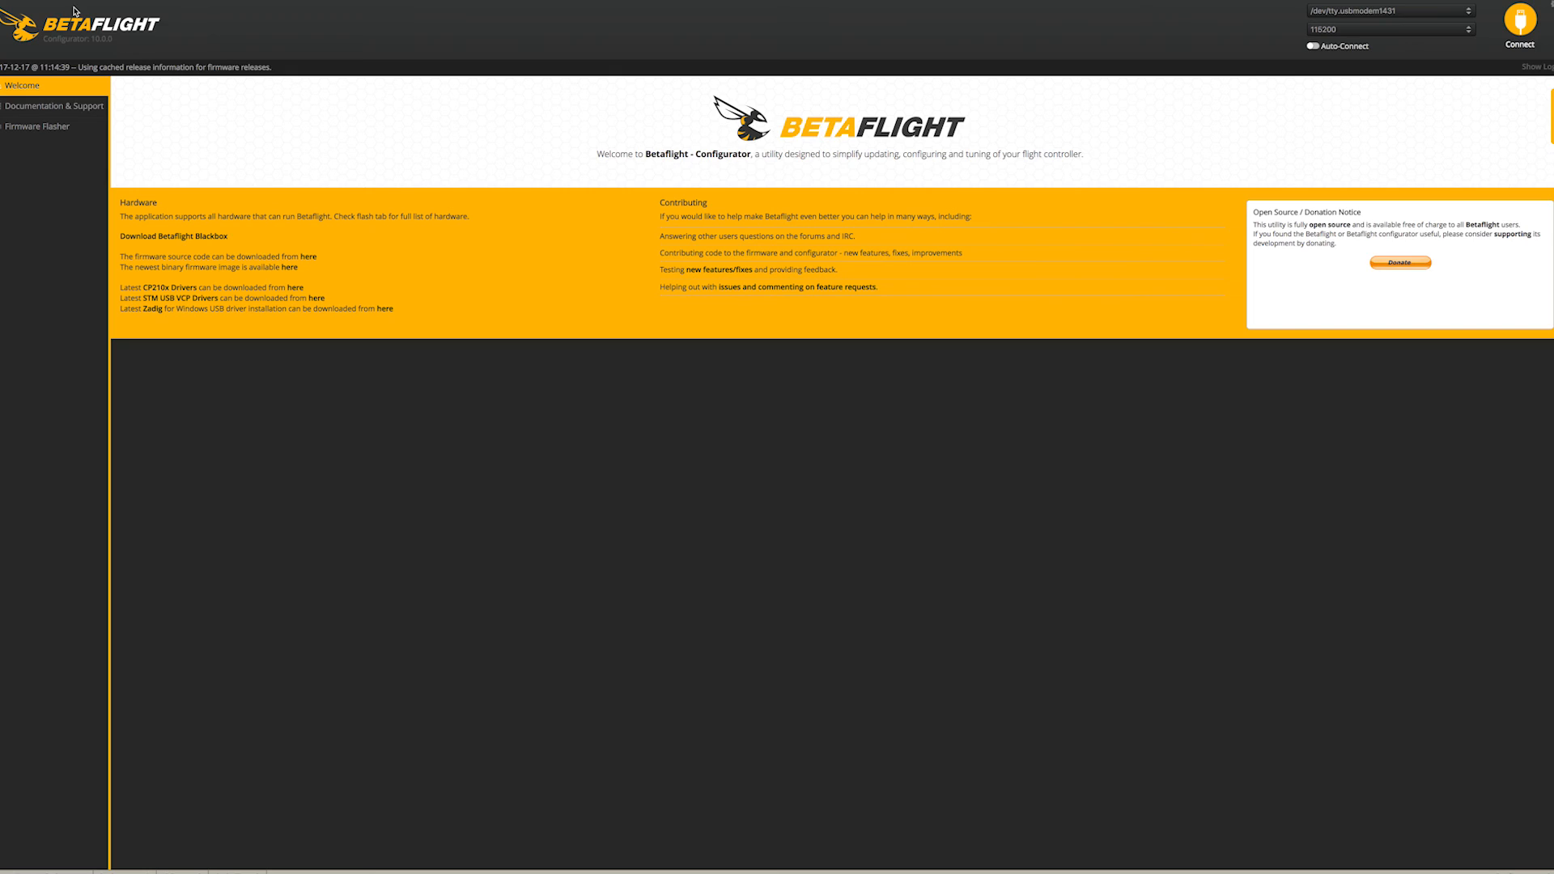